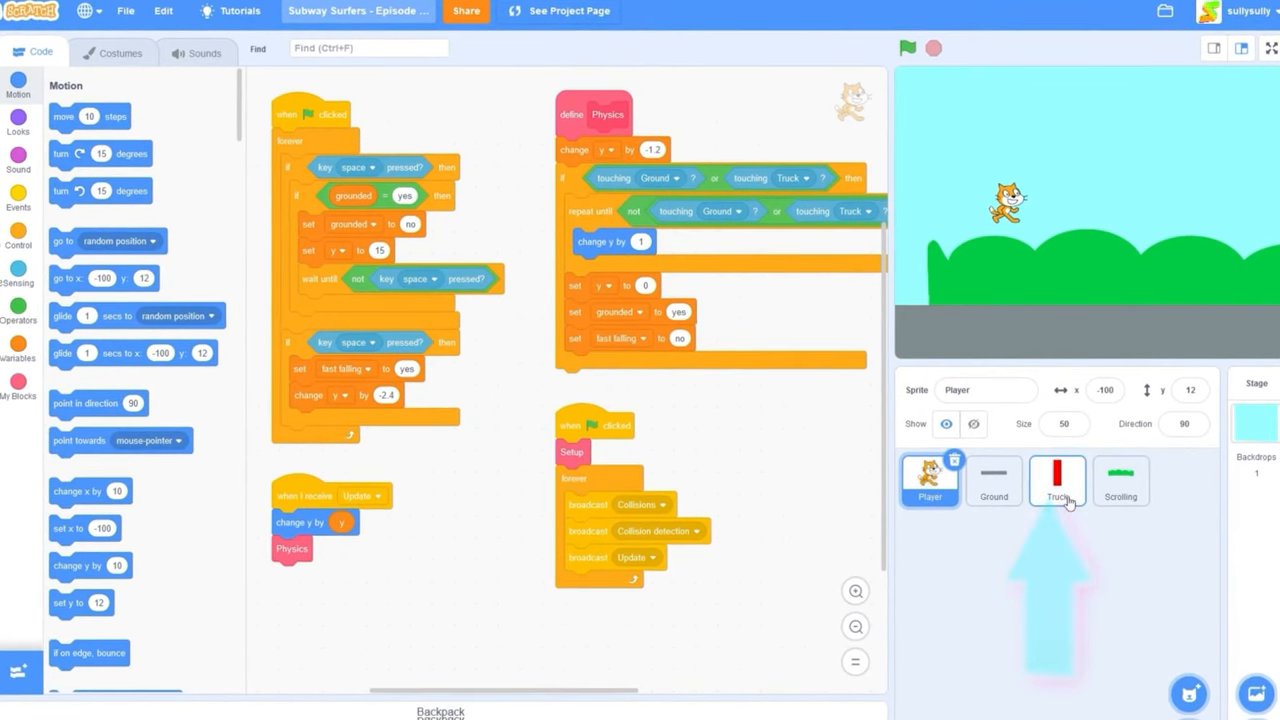
Define a custom block named Update with 'Run without screen refresh' enabled.
click(1052, 482)
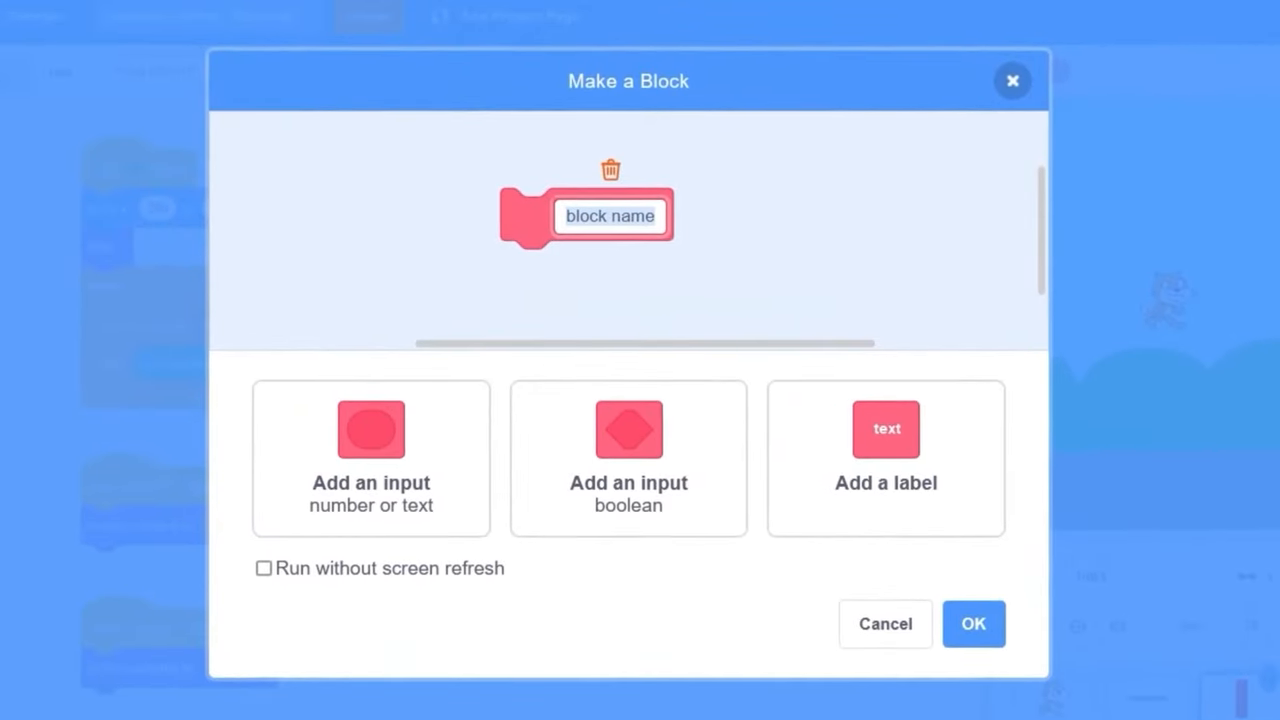
text(Update)
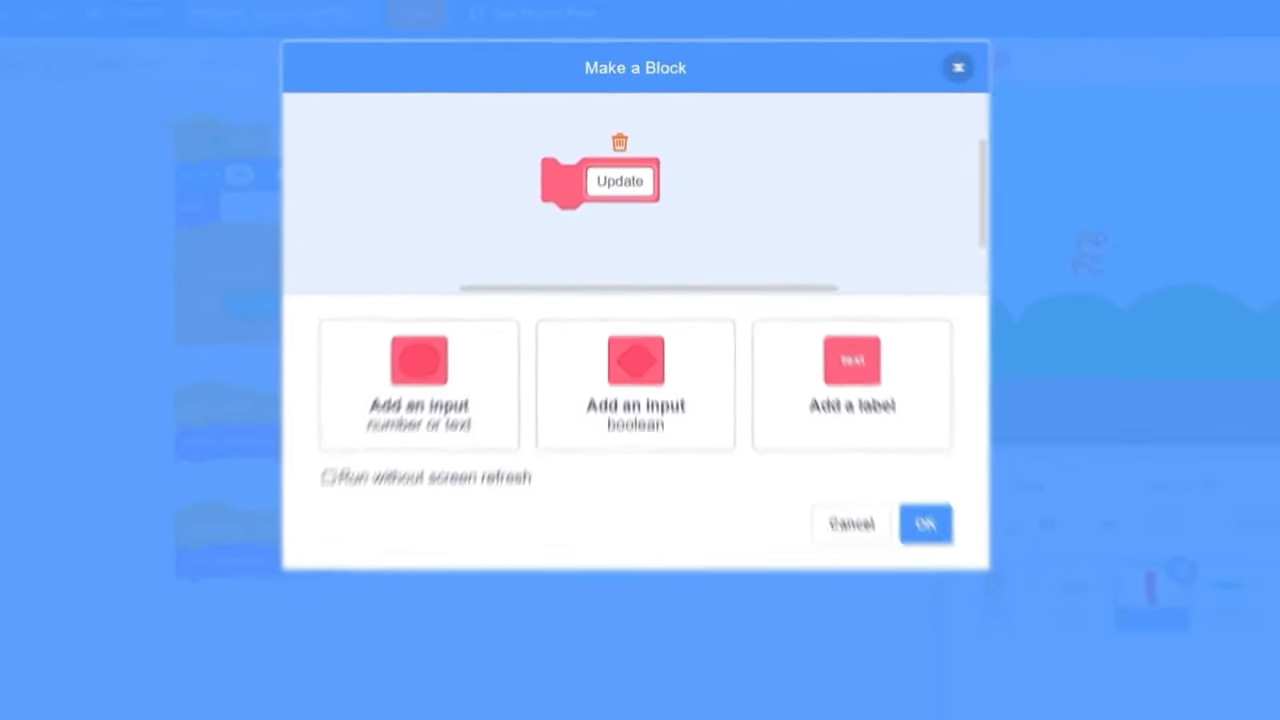
click(388, 388)
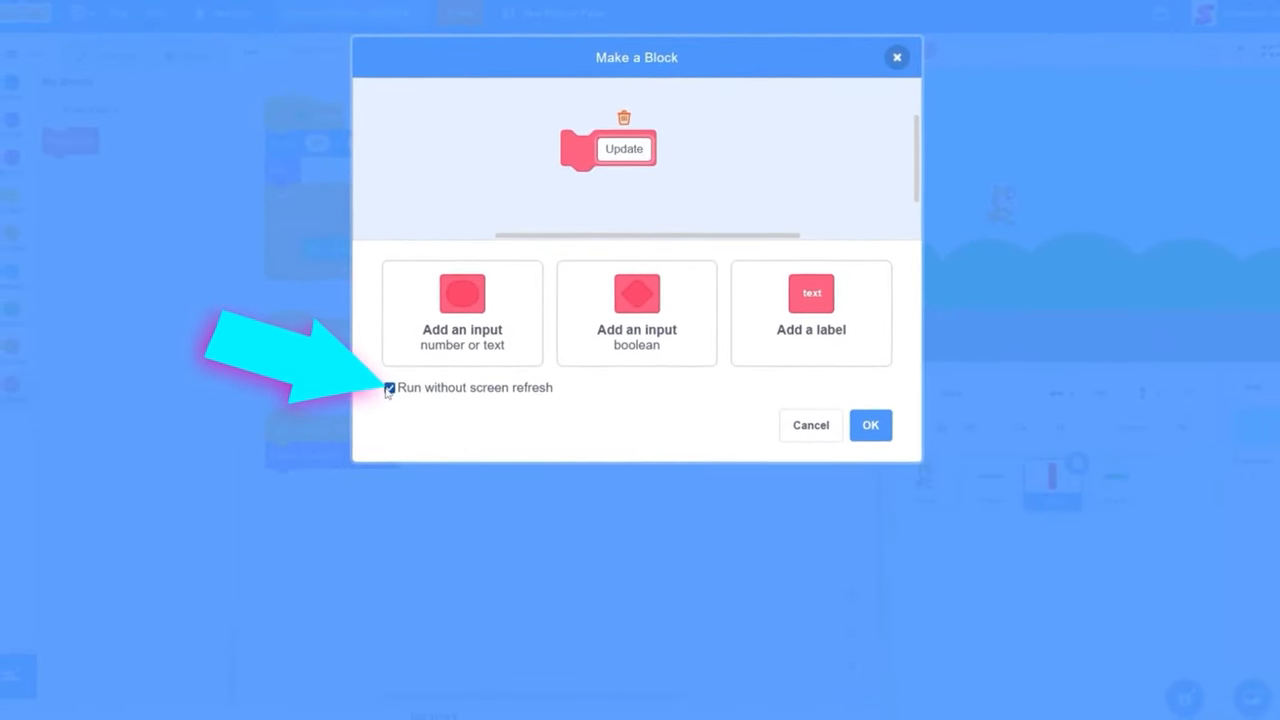
click(870, 424)
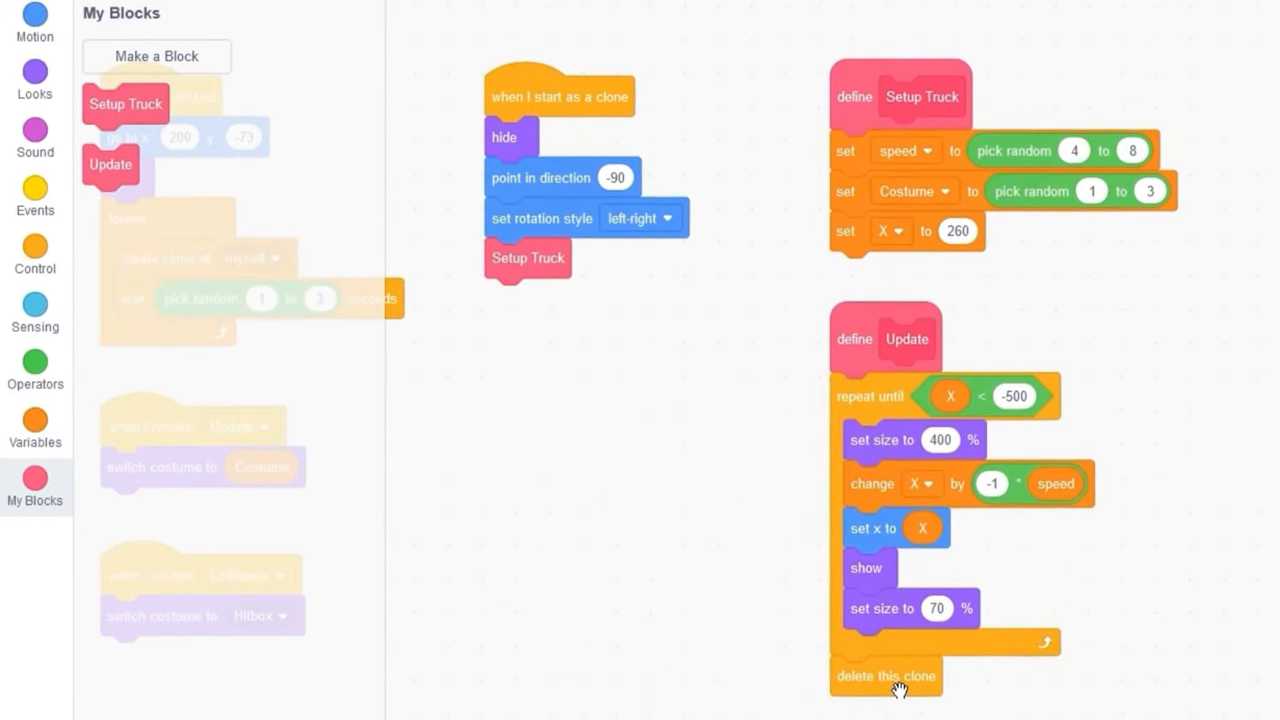
Place 'delete this clone' after the Update block's repeat-until X < -500 movement loop.
click(36, 248)
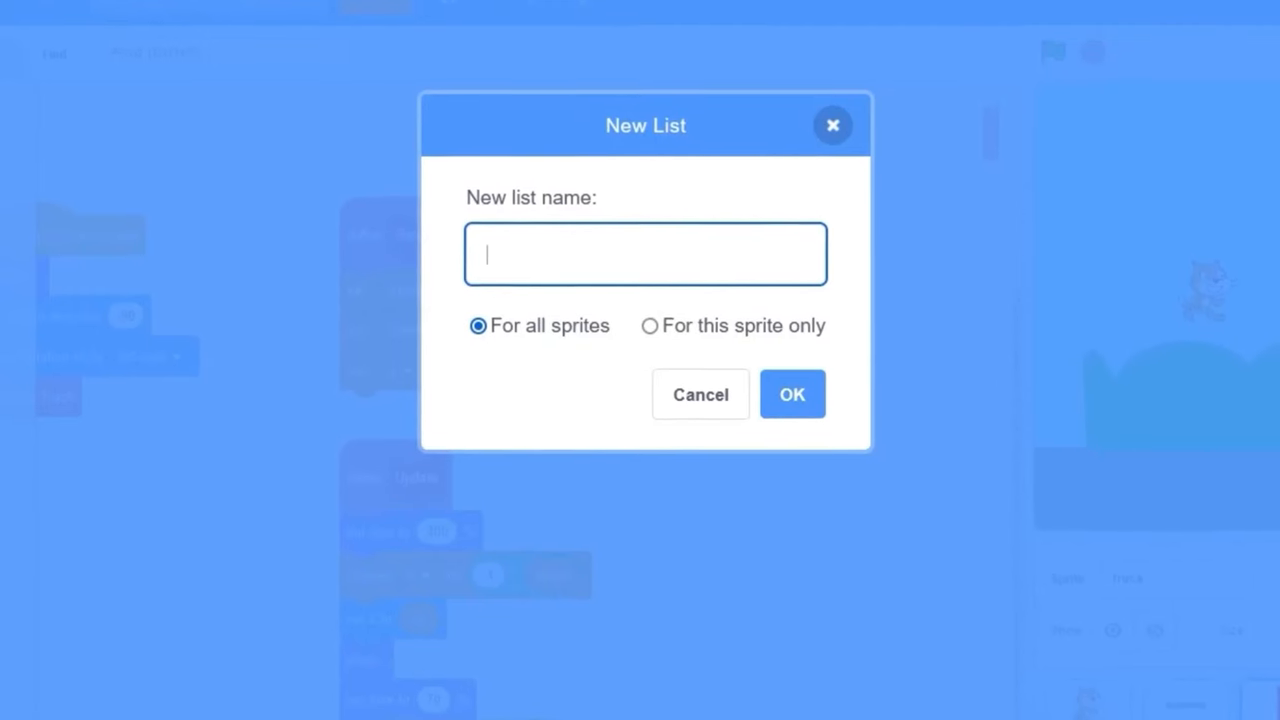
Create a shared list named Truck Properties.
text(Tr)
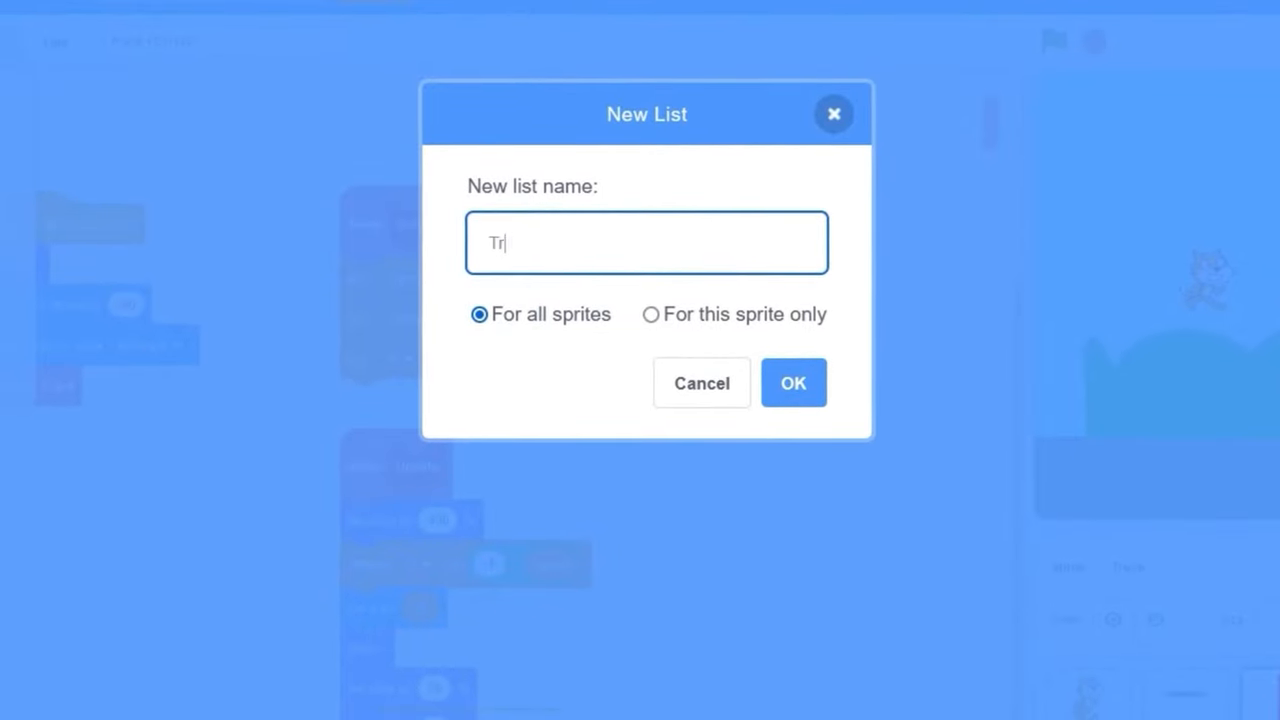
text(Truck Properties)
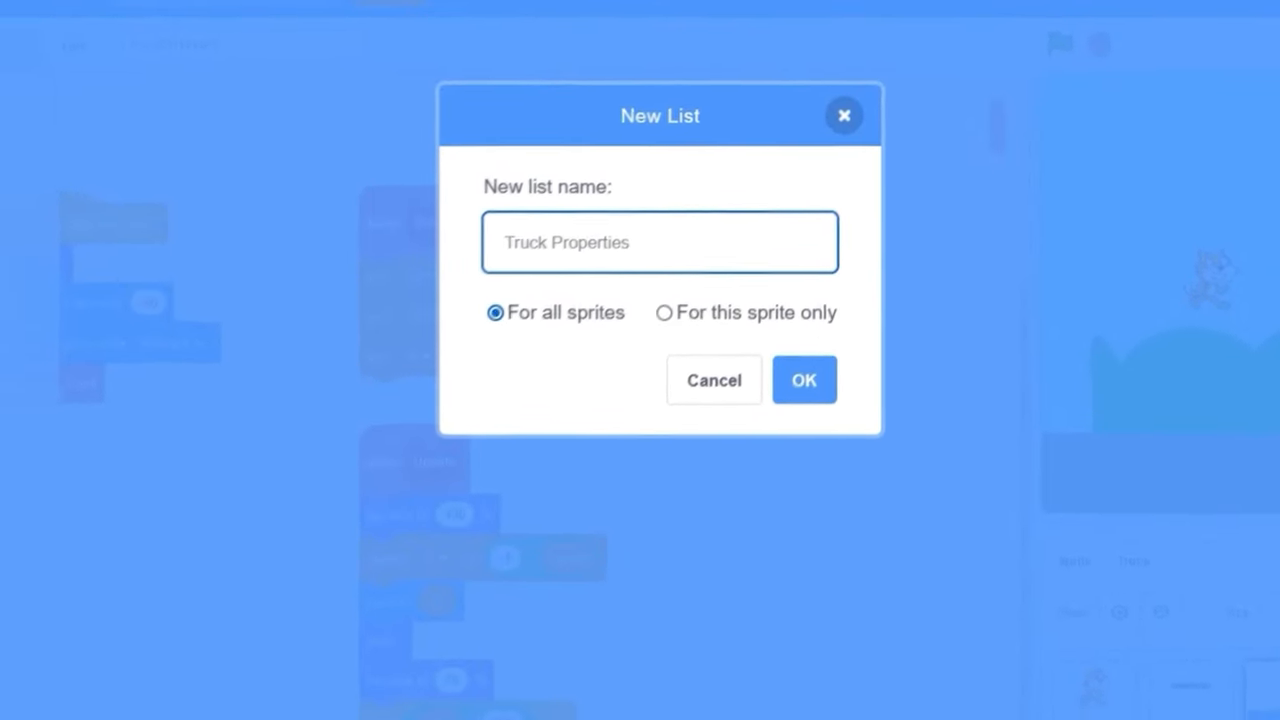
click(804, 380)
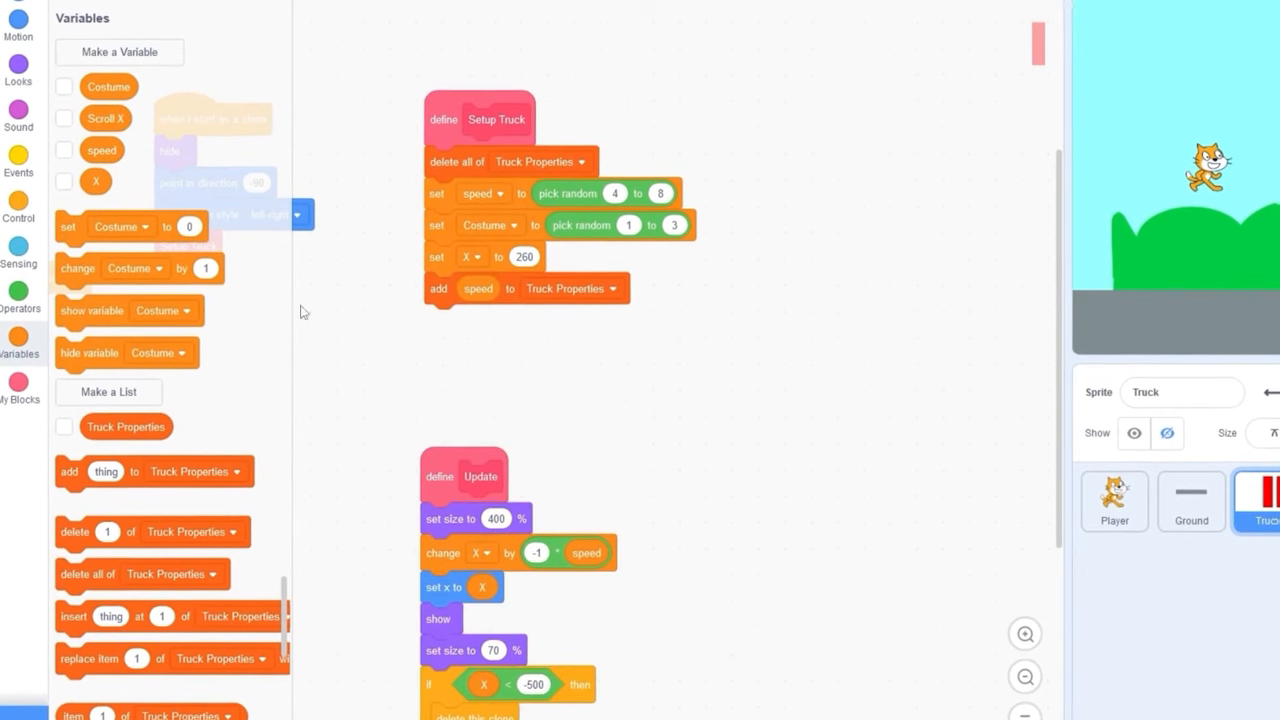
Have Setup Truck clear Truck Properties and add the truck's speed and Costume to it.
drag(70, 470, 438, 314)
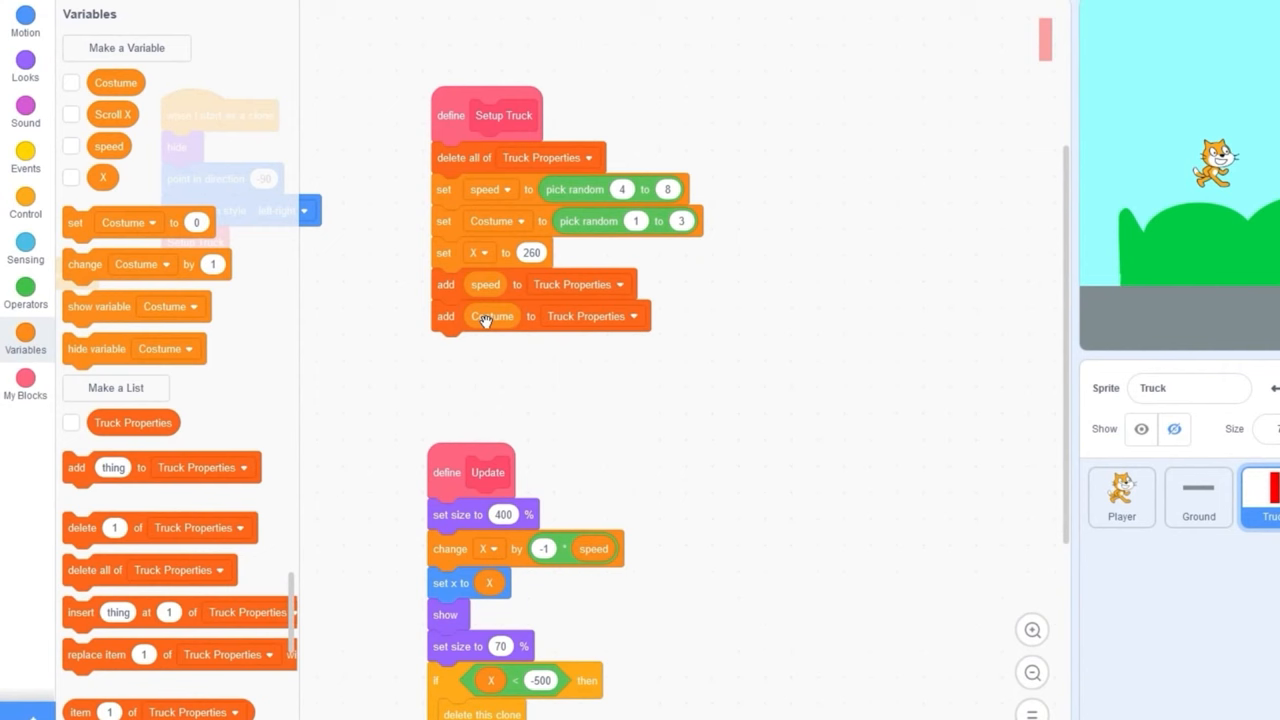
click(28, 212)
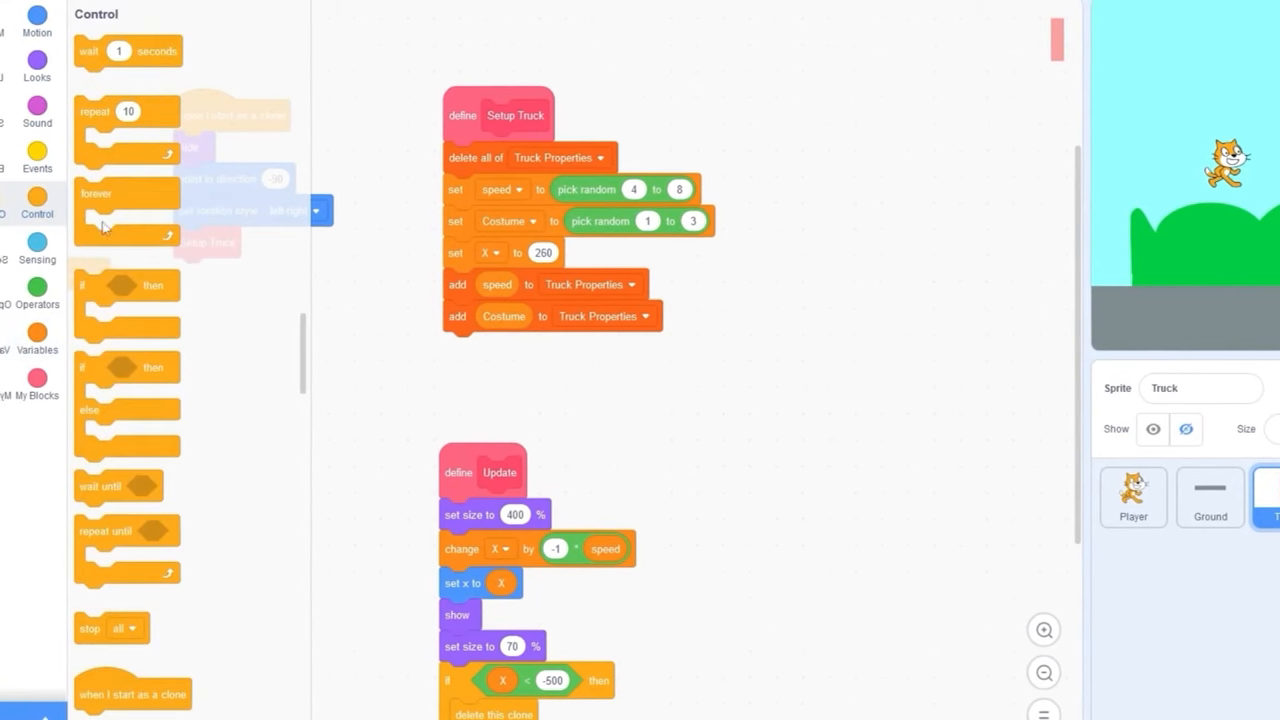
click(36, 156)
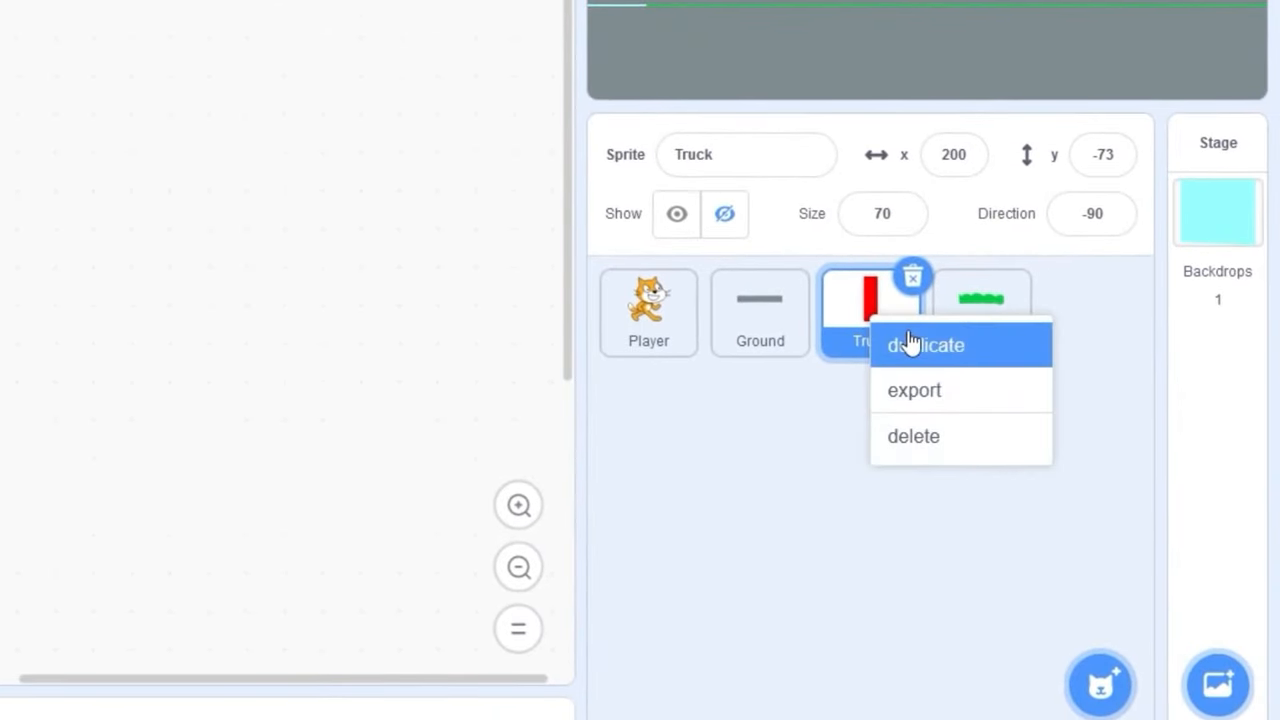
Duplicate Truck into a Powerups sprite and add a shoe costume from the library.
click(926, 344)
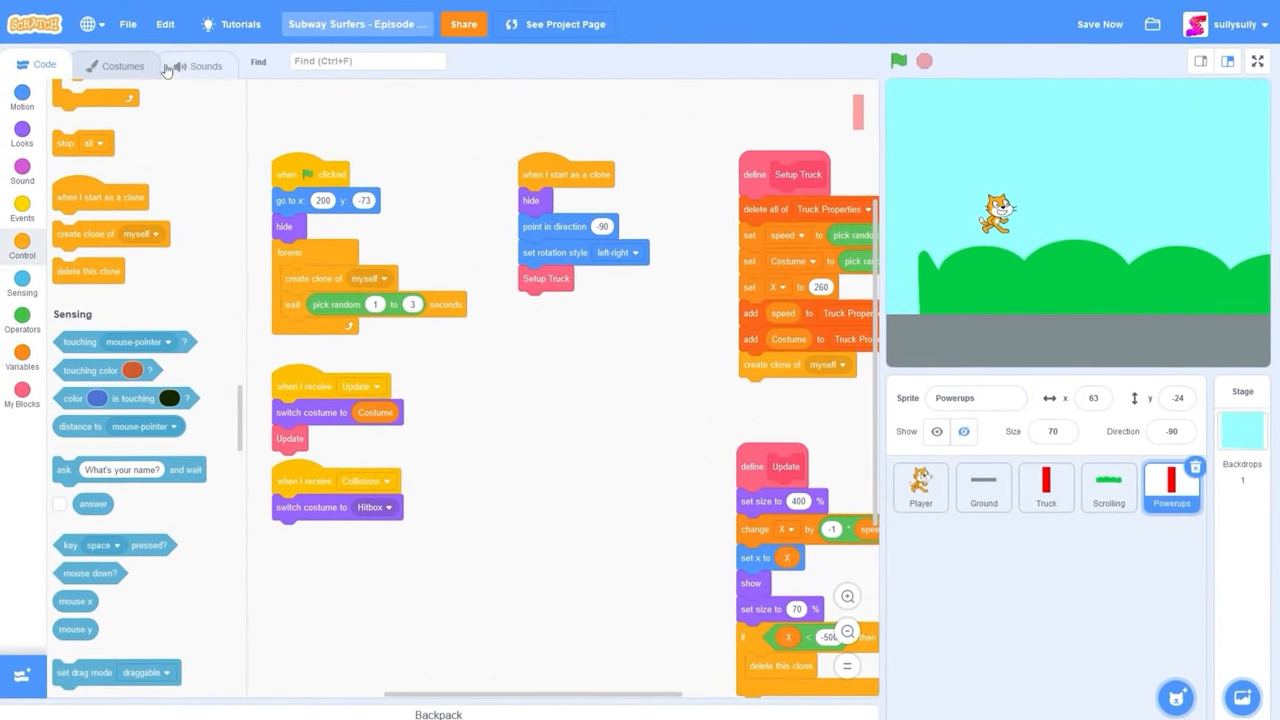
click(110, 64)
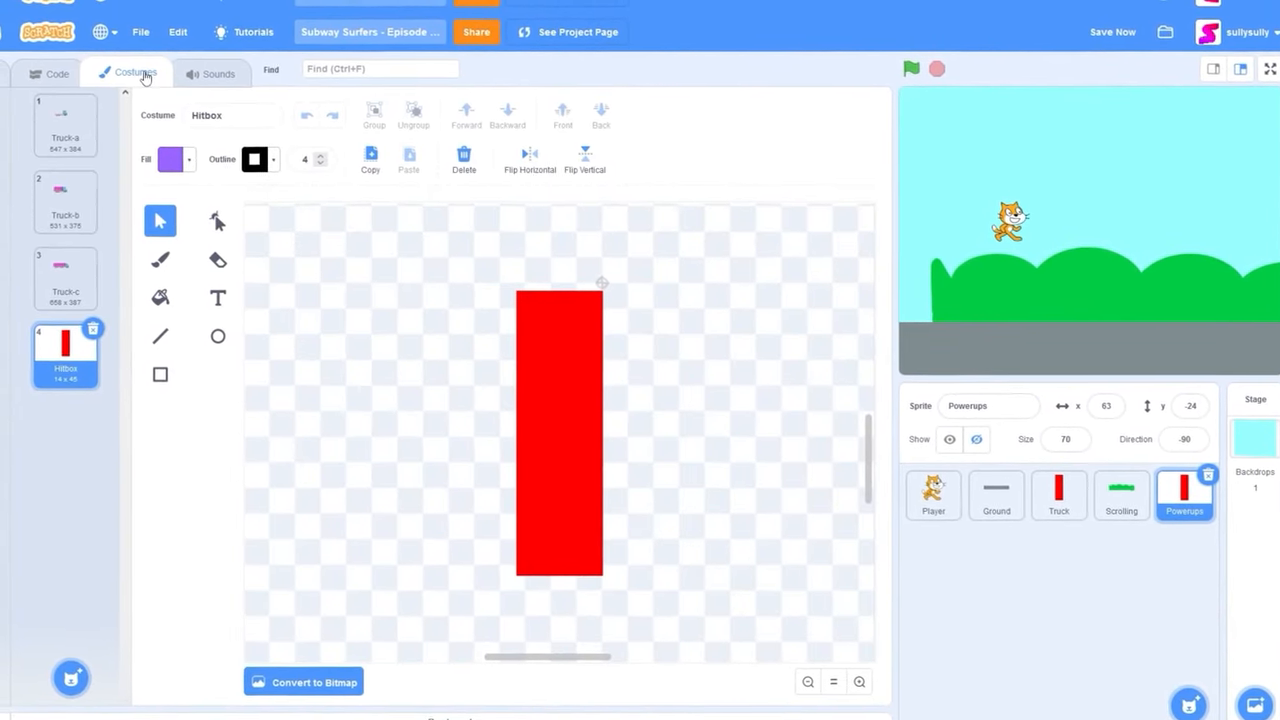
click(64, 120)
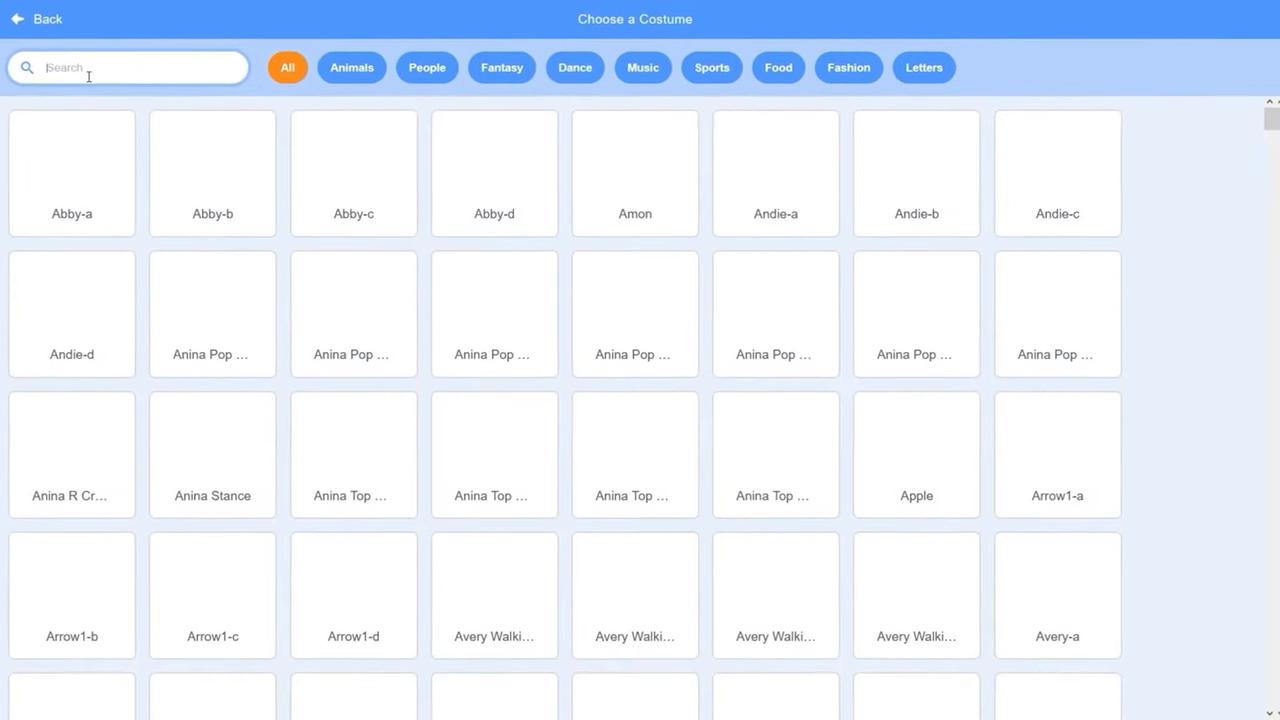
text(shoe)
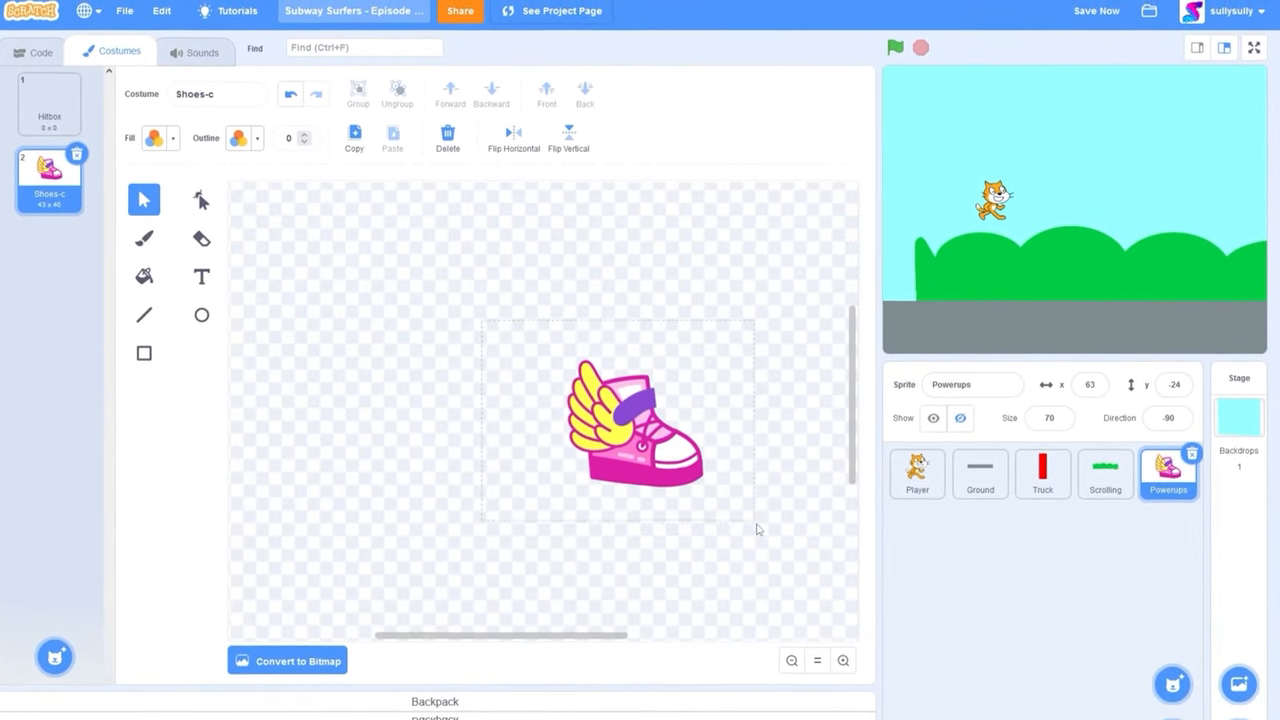
Rename the winged-shoe costume to Super Jump.
click(236, 138)
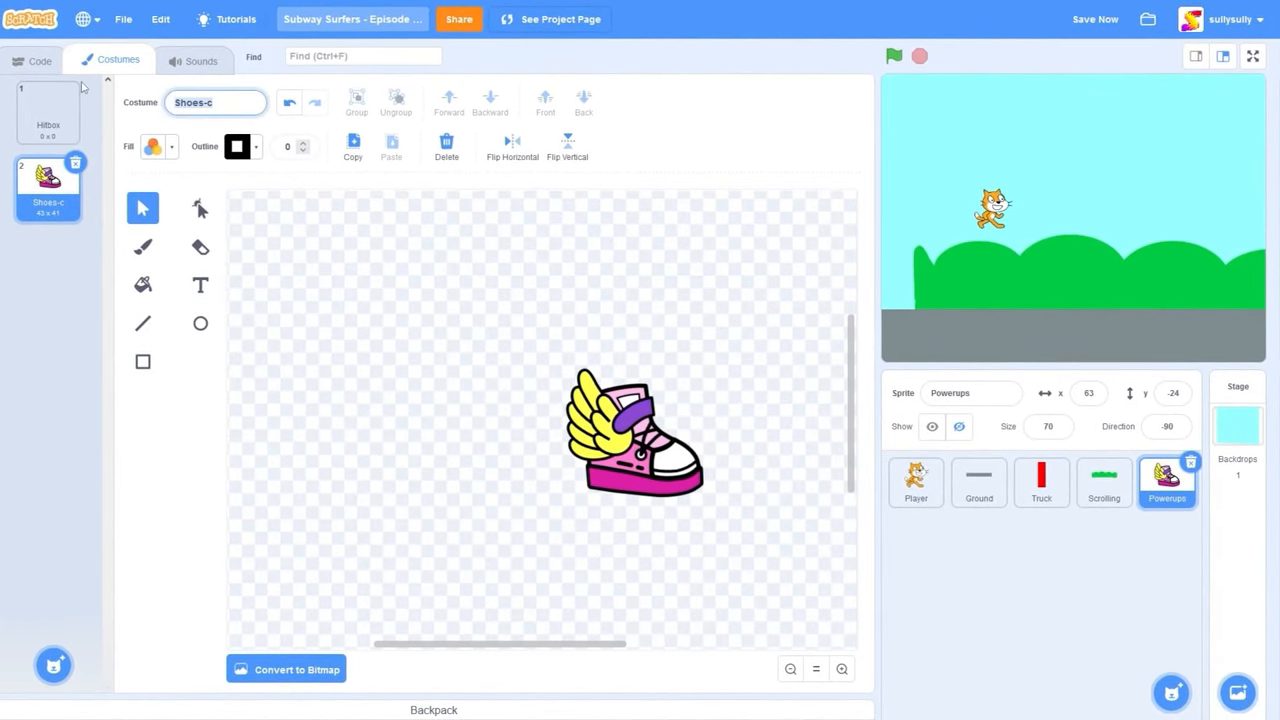
text(Super Jump)
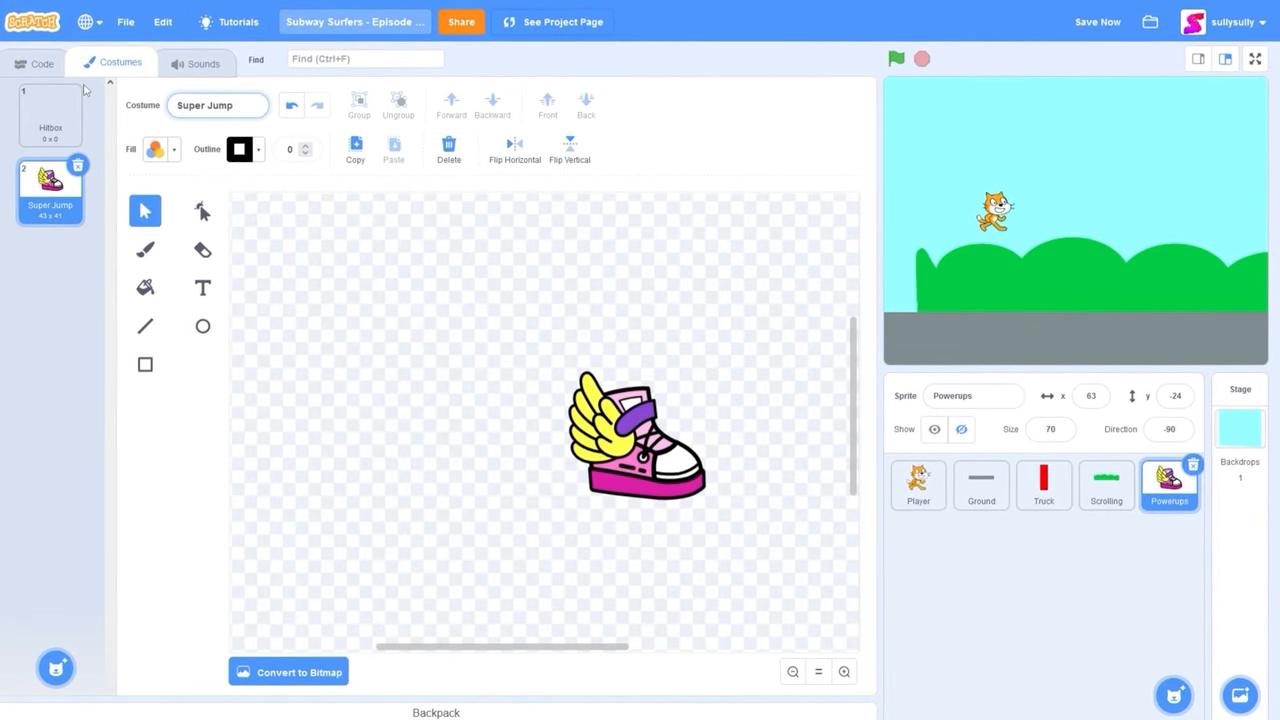
Paint a new Coin costume as a yellow circle in the Powerups sprite.
click(42, 112)
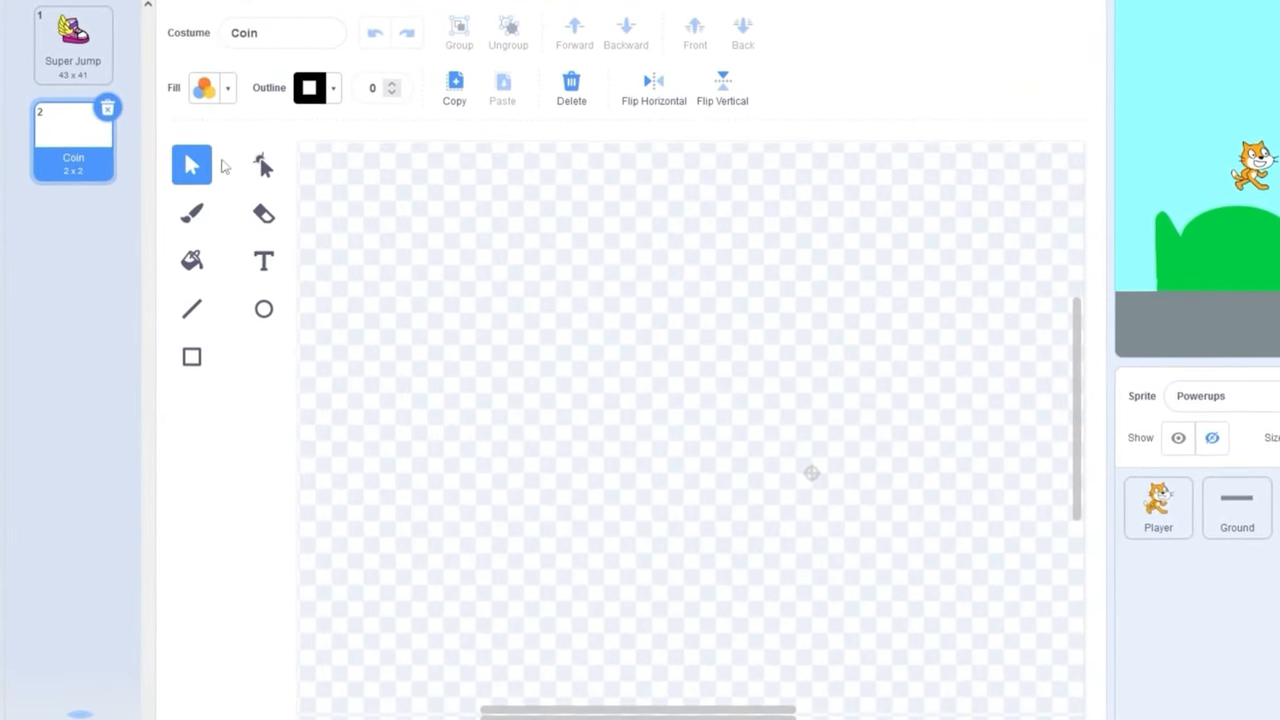
click(210, 88)
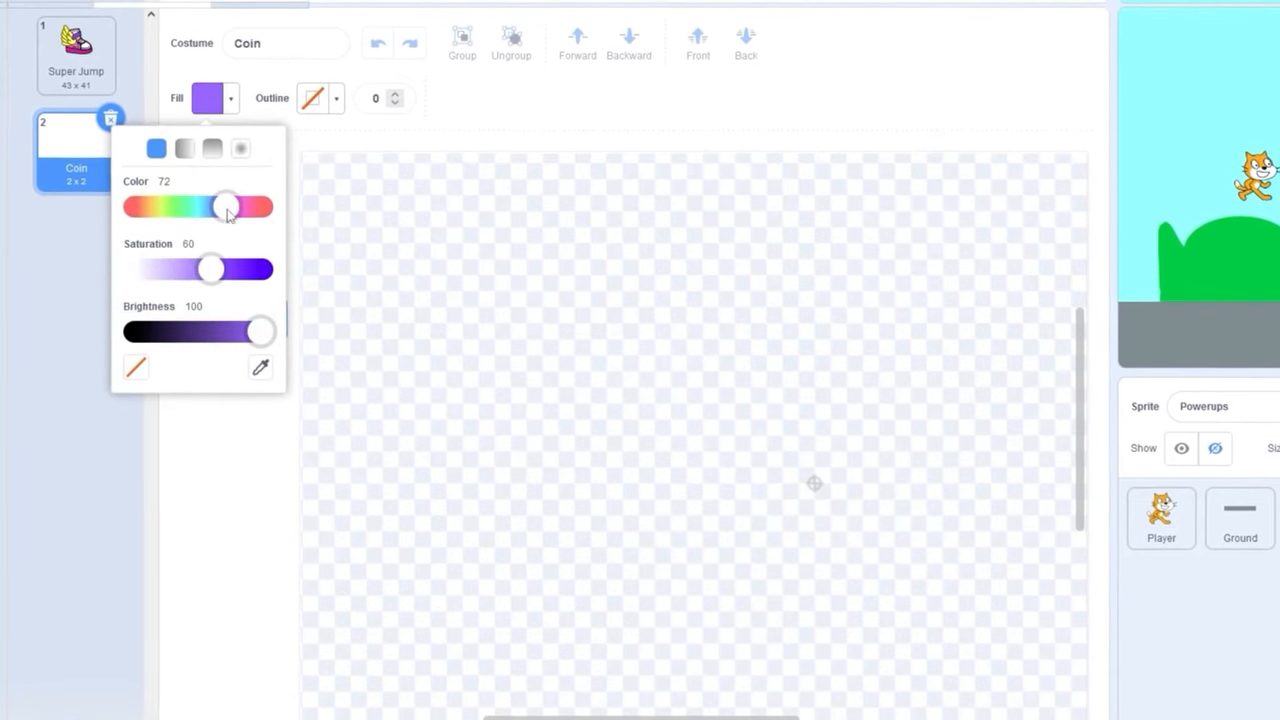
drag(228, 206, 152, 200)
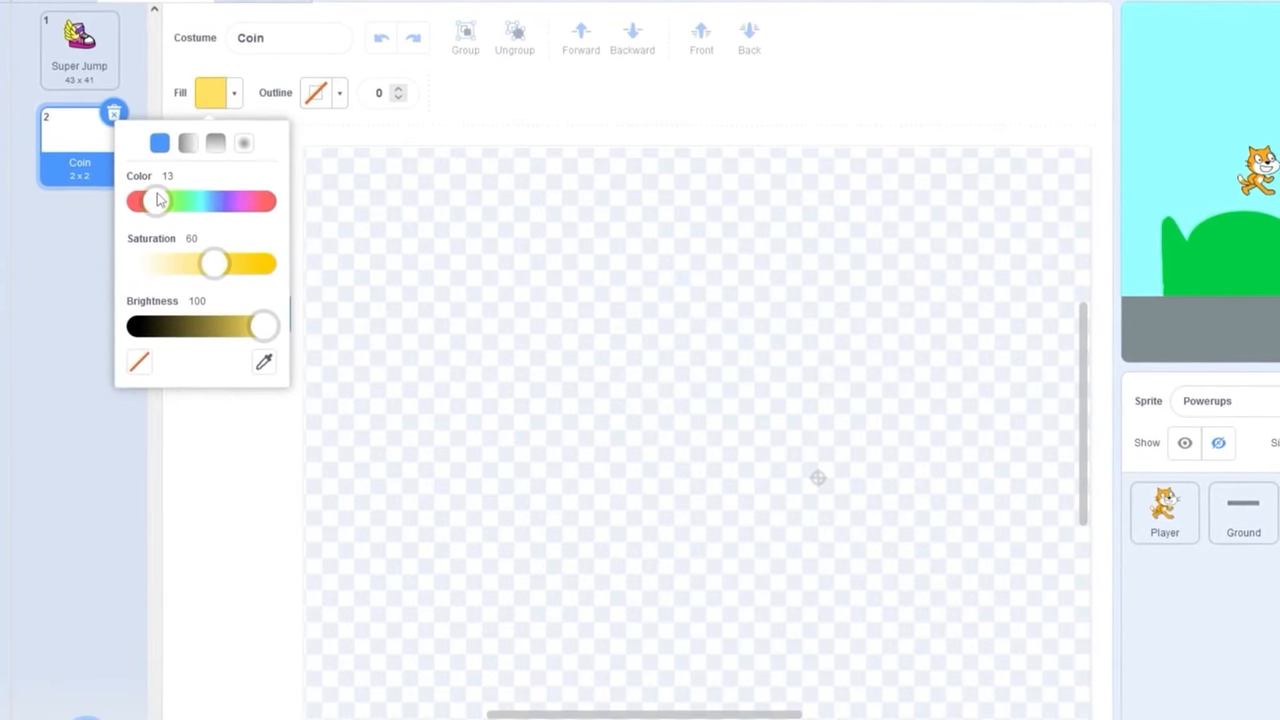
drag(740, 384, 884, 540)
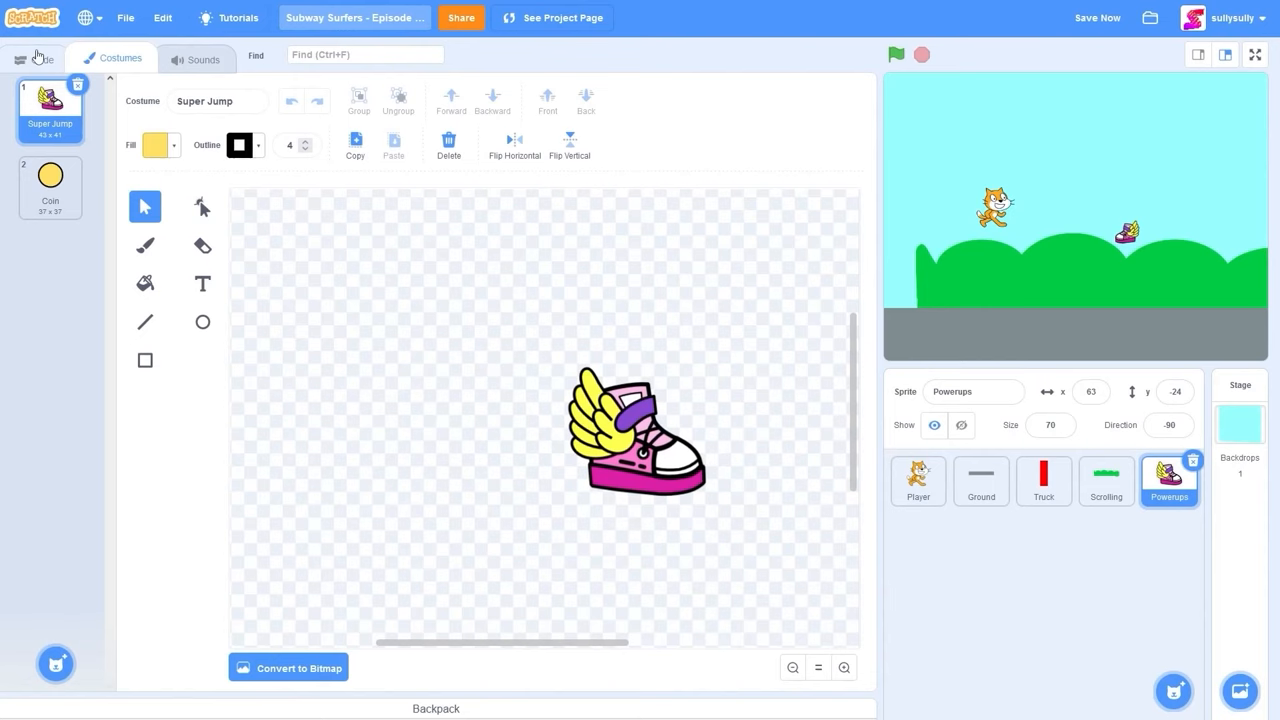
Rename the Powerups custom block to Setup Powerup.
click(30, 56)
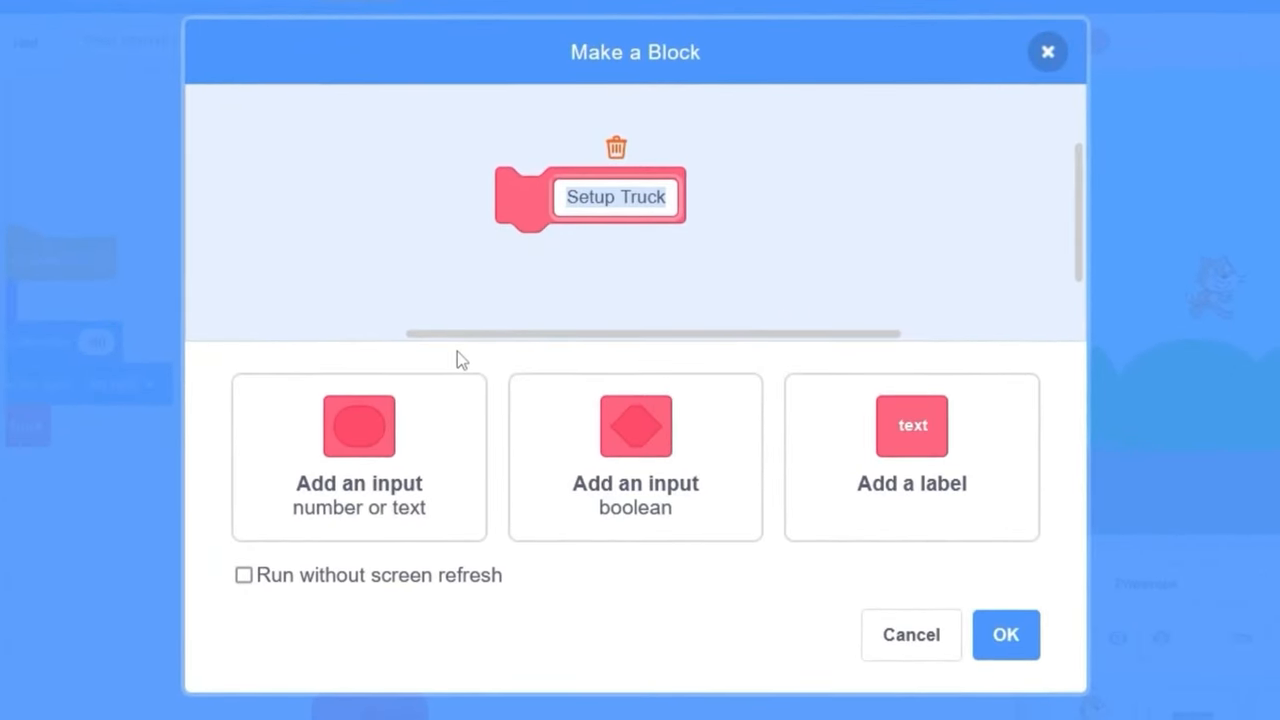
text(Setup Powerup)
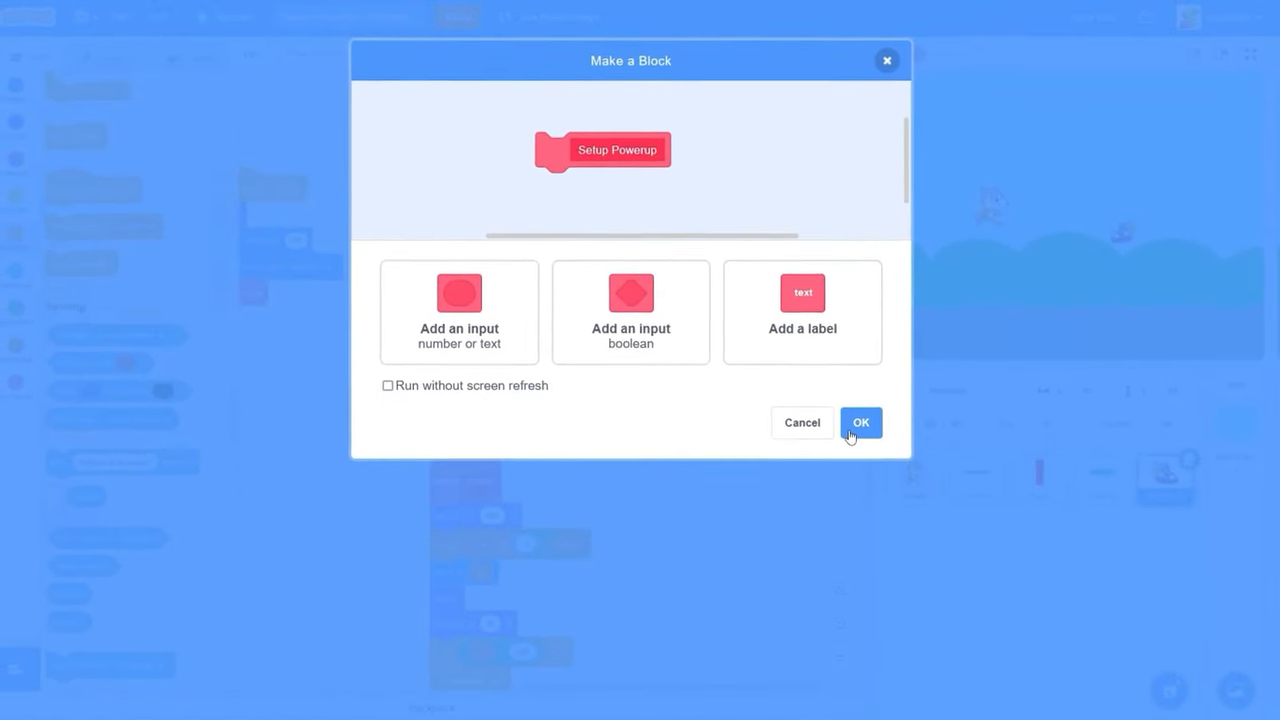
click(860, 422)
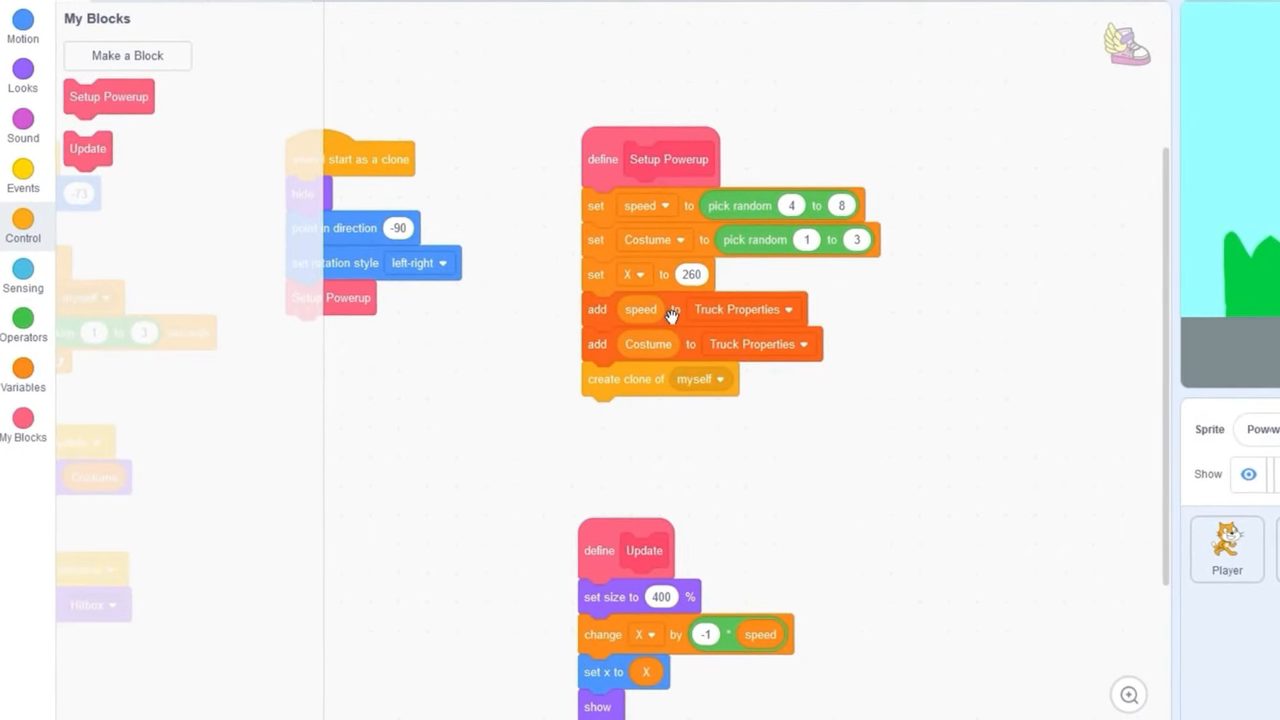
Delete the blocks adding to Truck Properties from Setup Powerup's definition.
right_click(642, 308)
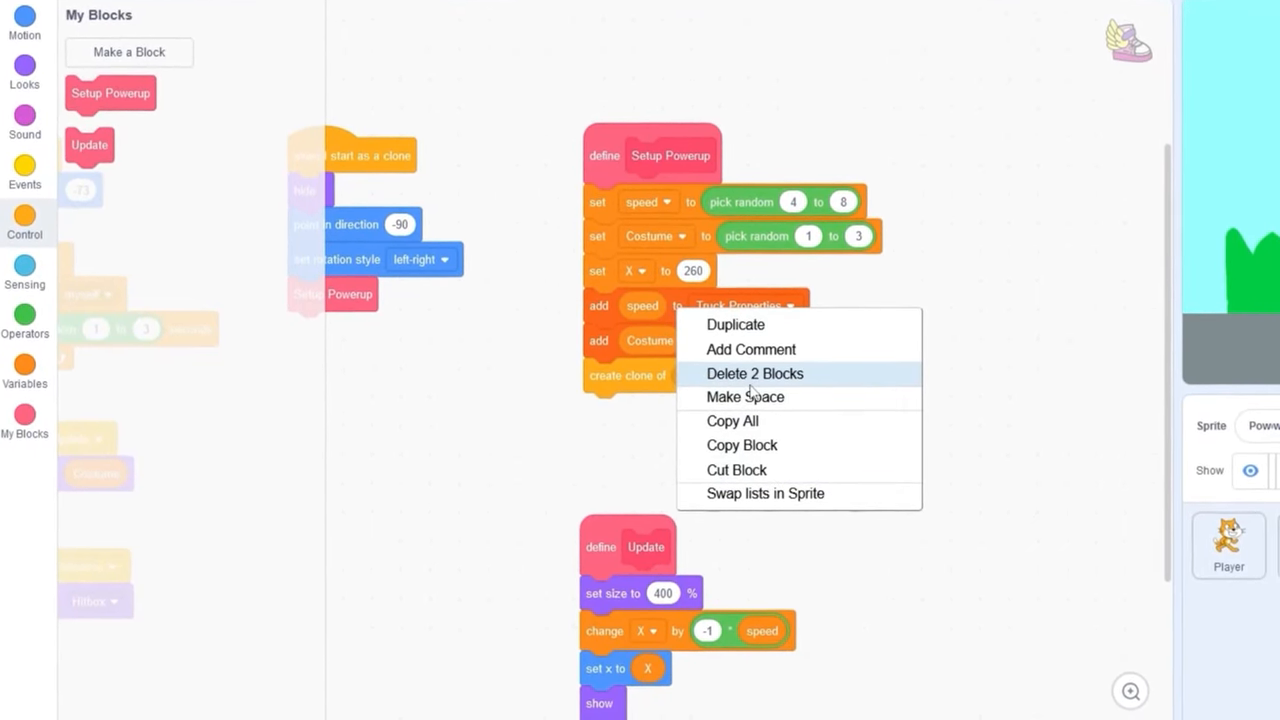
click(754, 374)
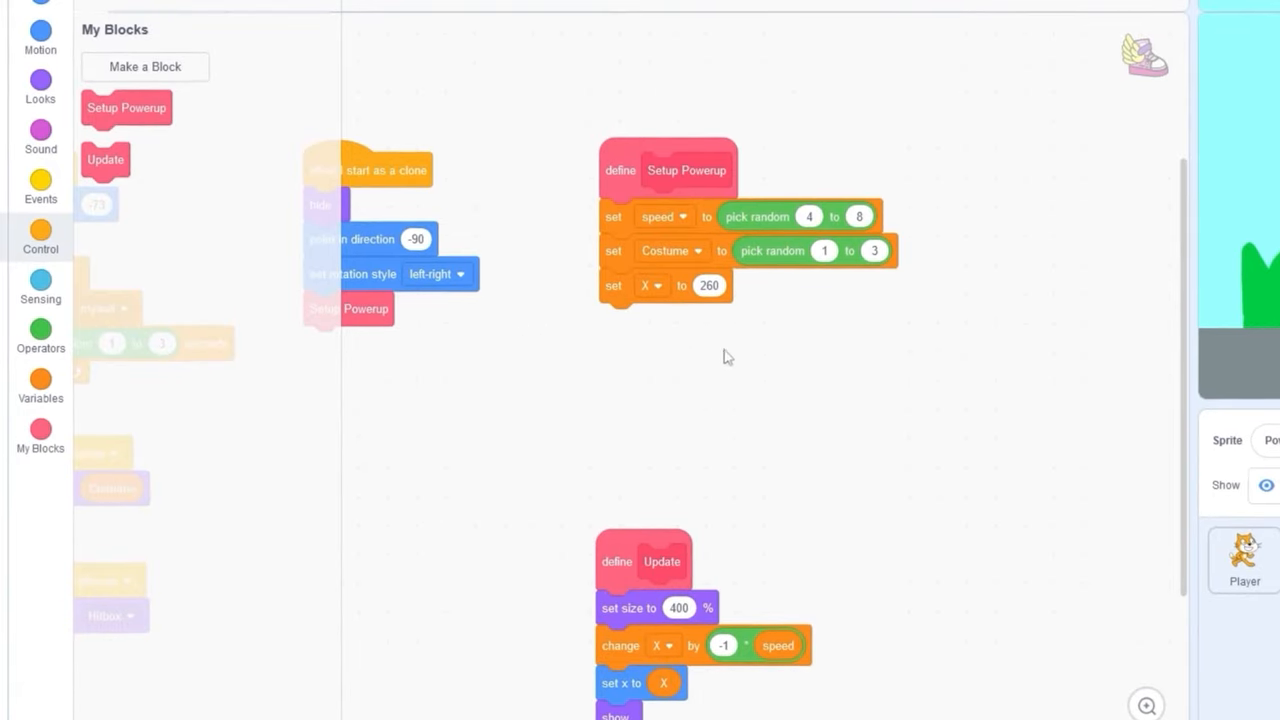
Set Setup Powerup's speed from item 1 of Truck Properties and its starting X to 400.
click(40, 380)
text(2)
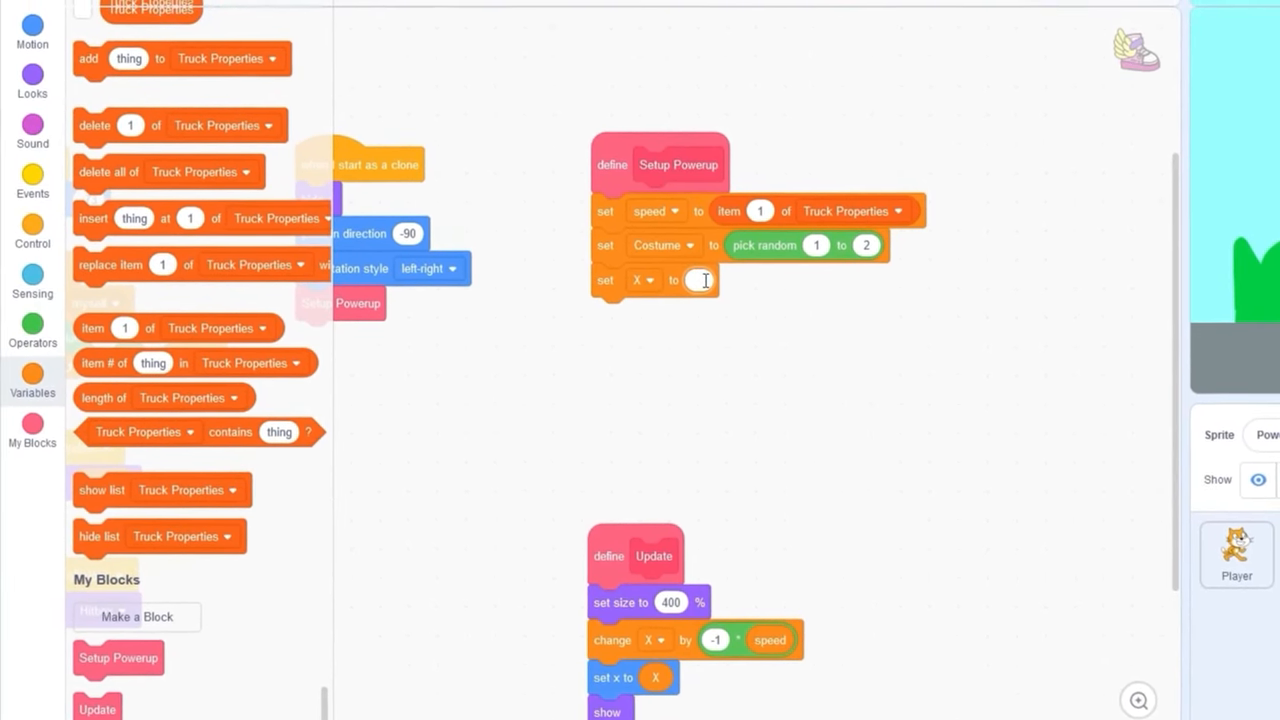
text(400)
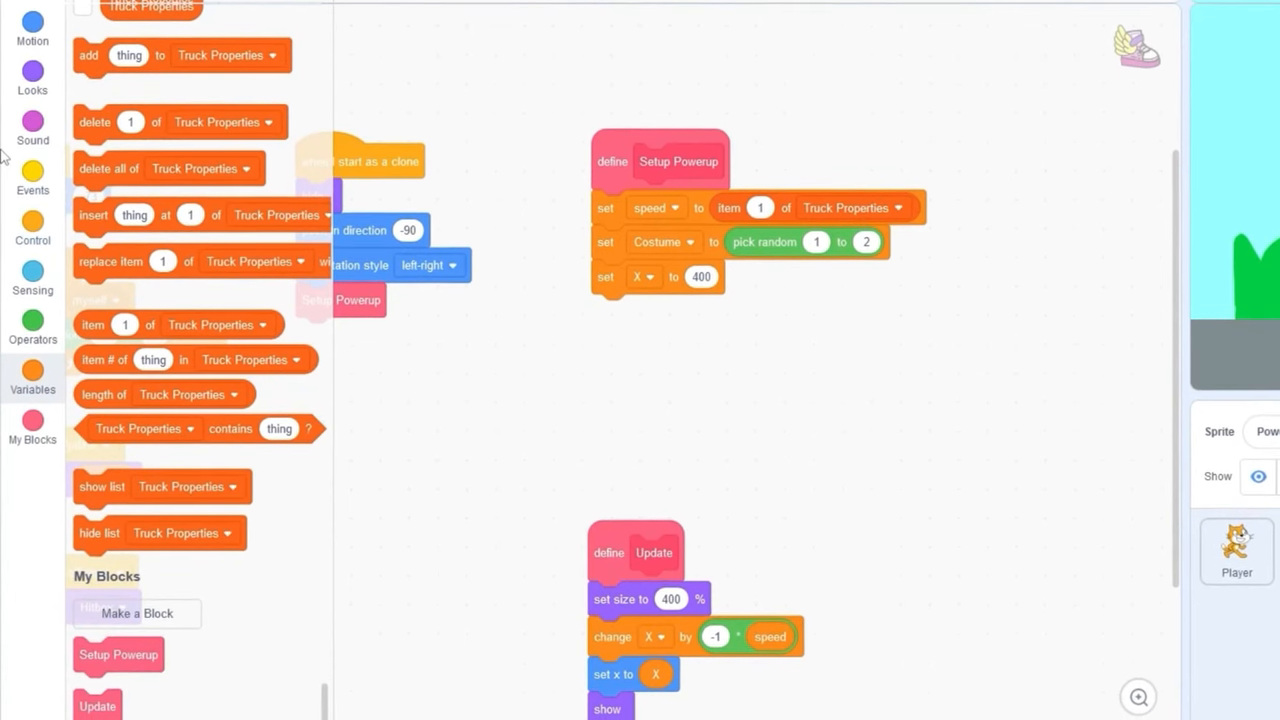
click(32, 228)
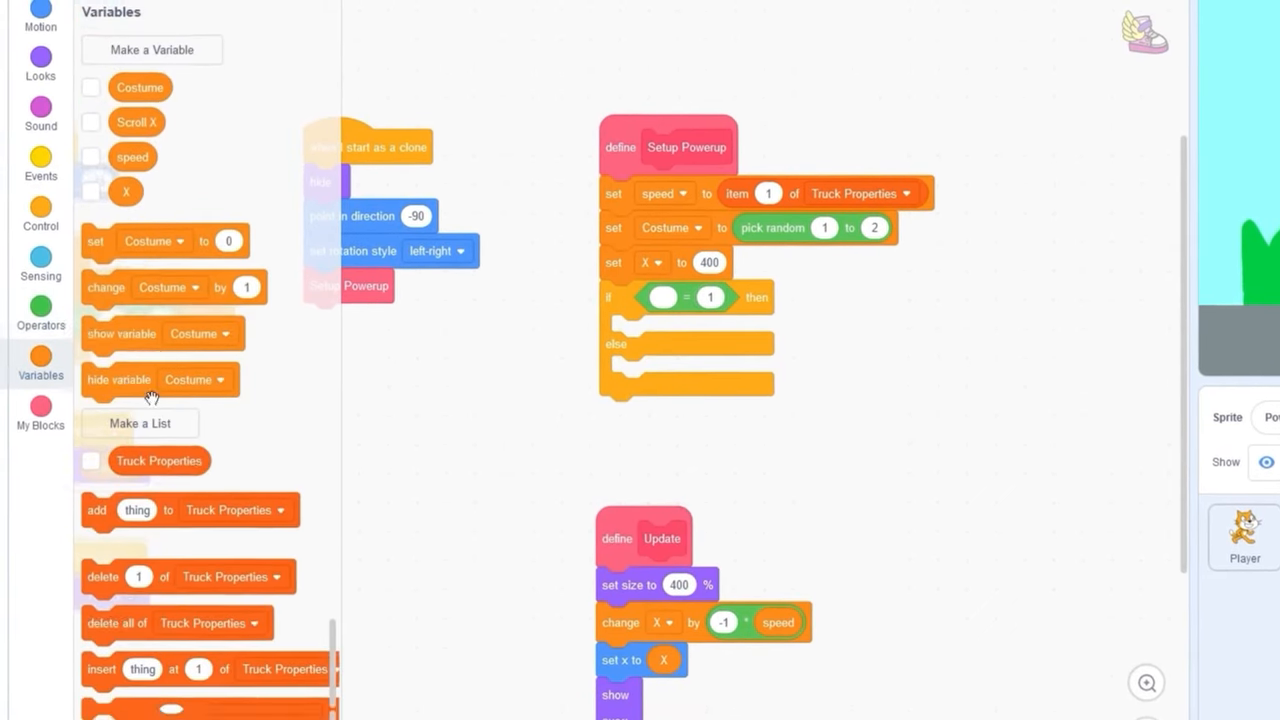
Add an if-else on item 2 of Truck Properties that changes y inside each branch.
scroll(down, 3)
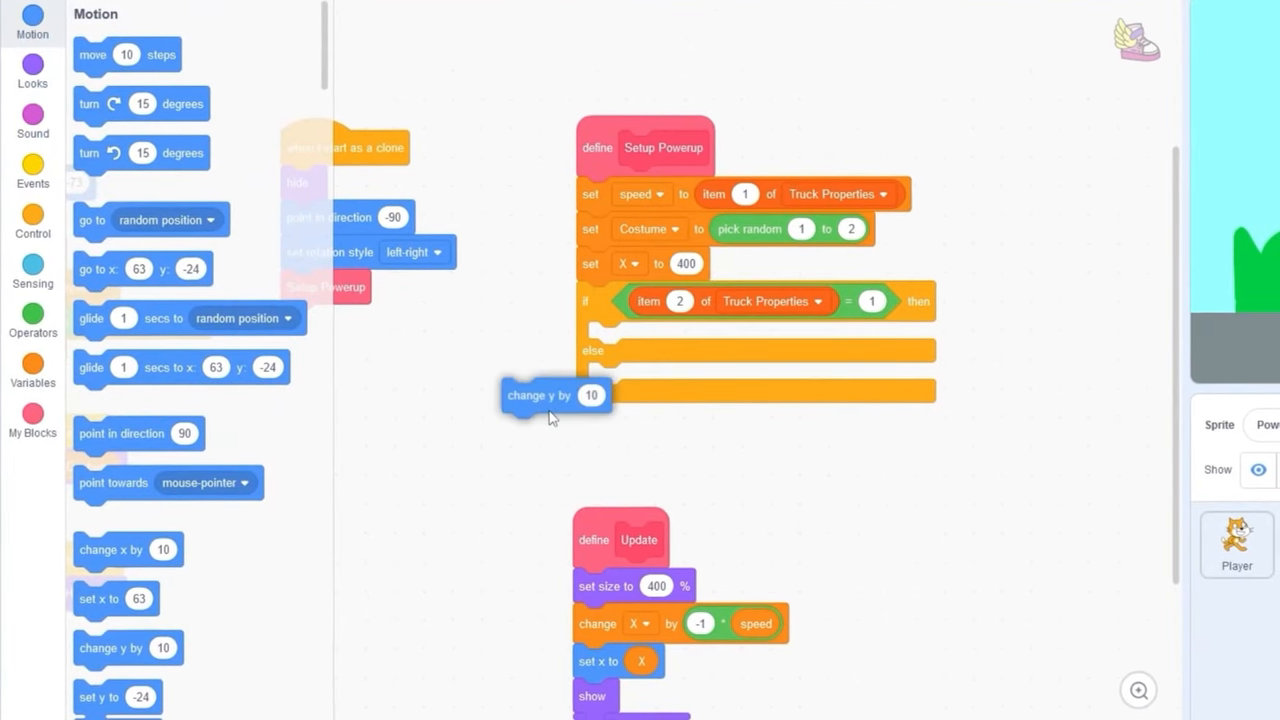
drag(556, 396, 636, 340)
text(60)
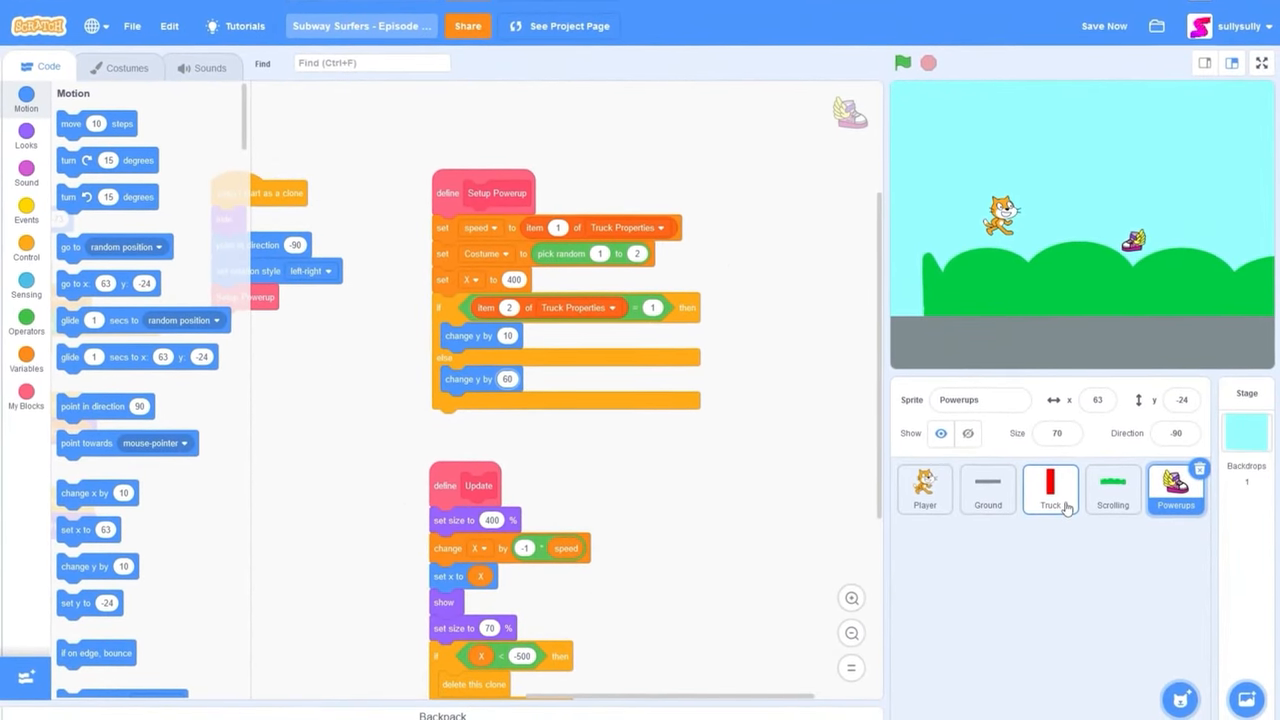
Make the Truck sprite create clones of Powerups instead of itself.
click(1050, 492)
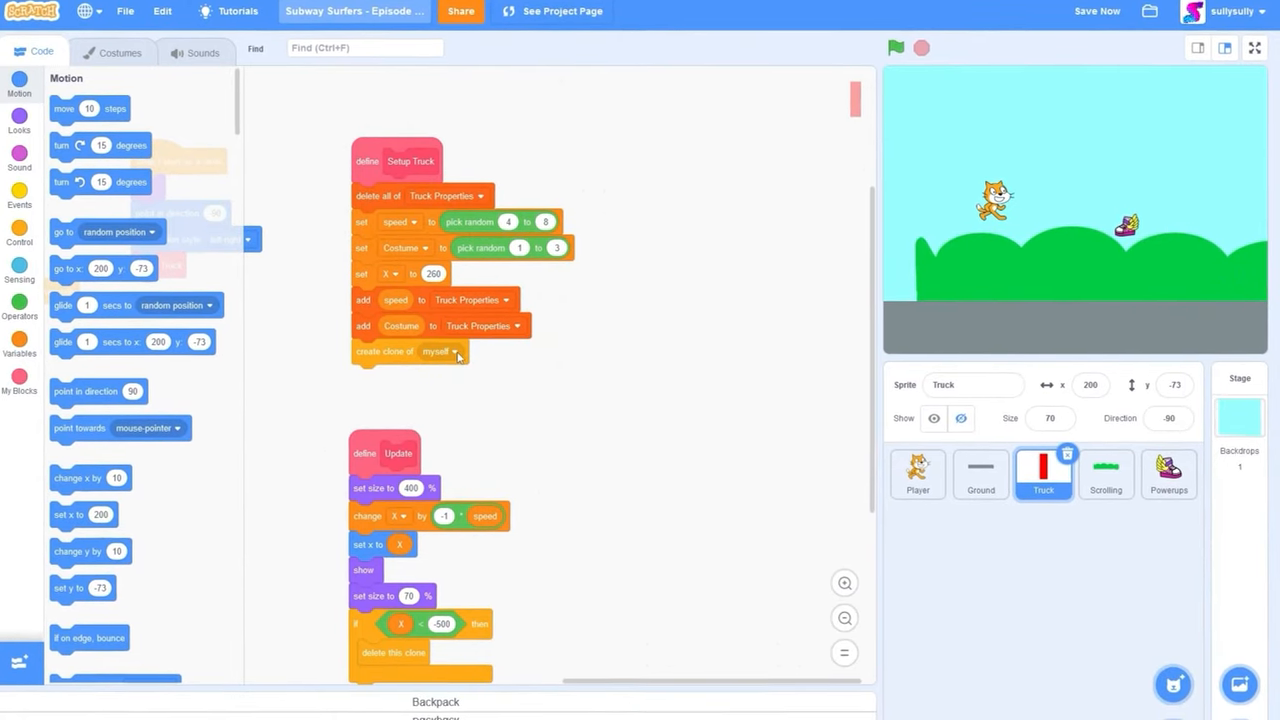
click(456, 352)
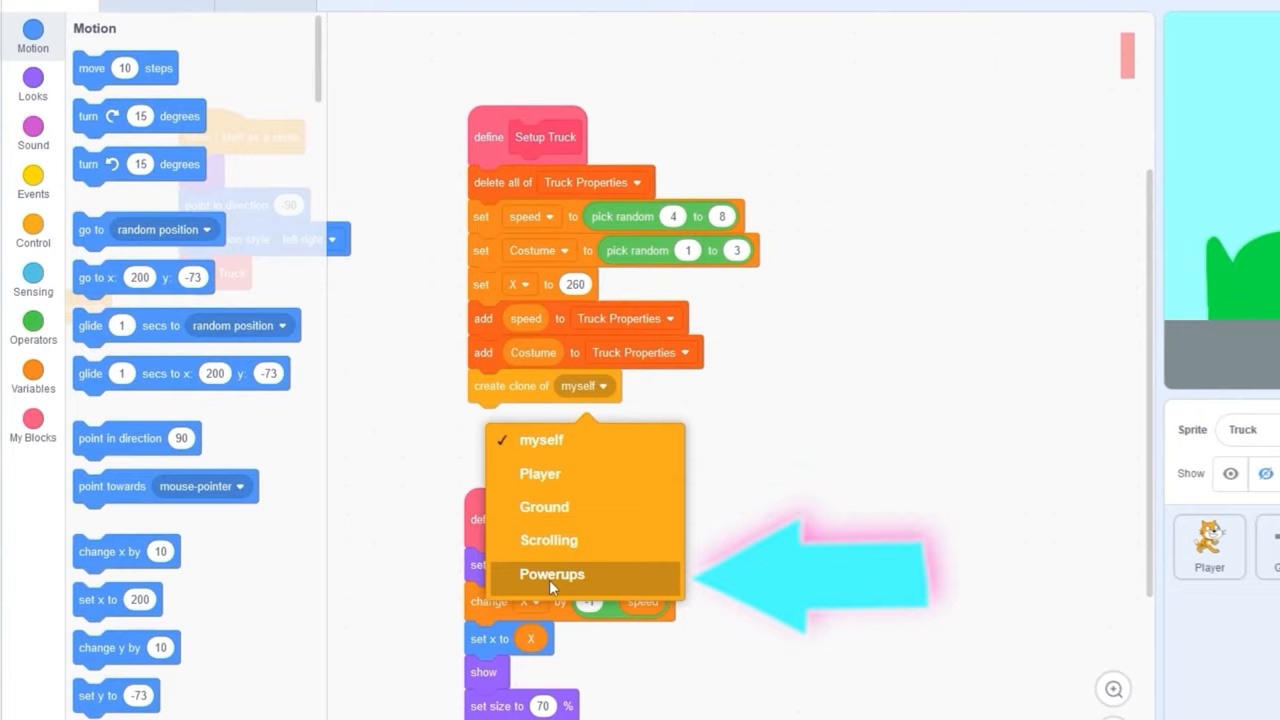
click(552, 574)
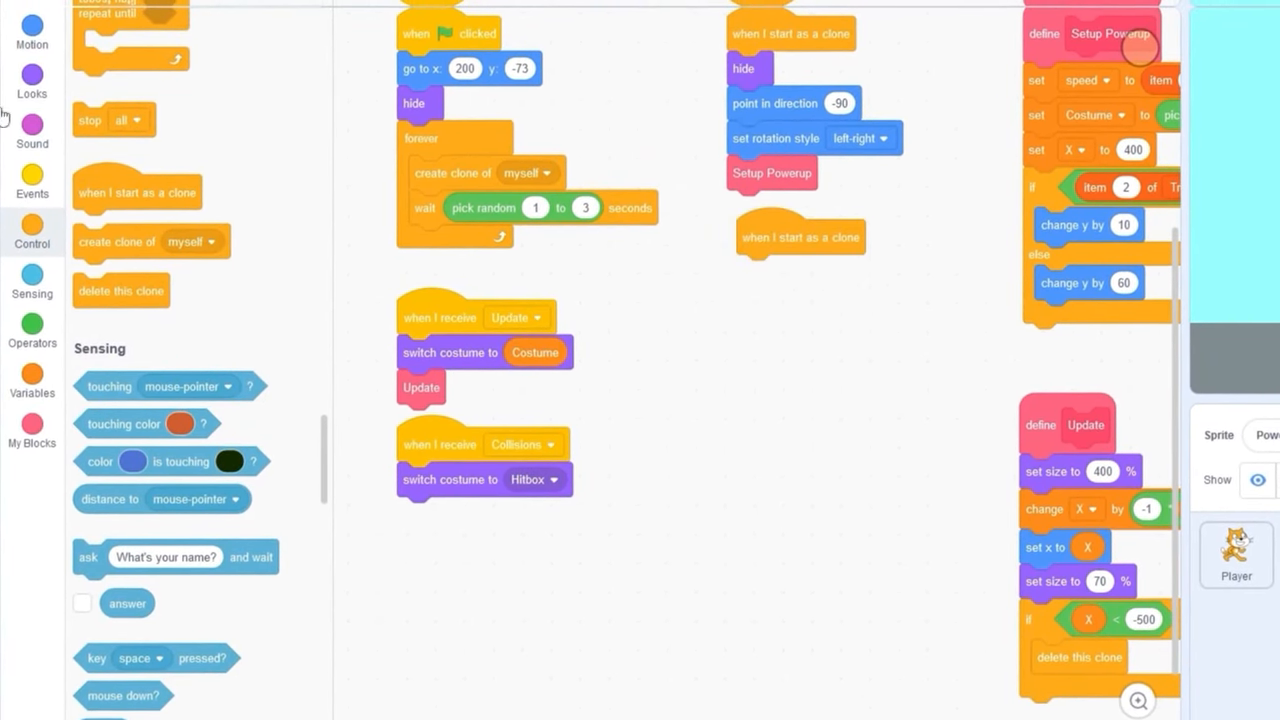
Give Powerups a clone-start script that waits 0 seconds and then shows.
click(32, 78)
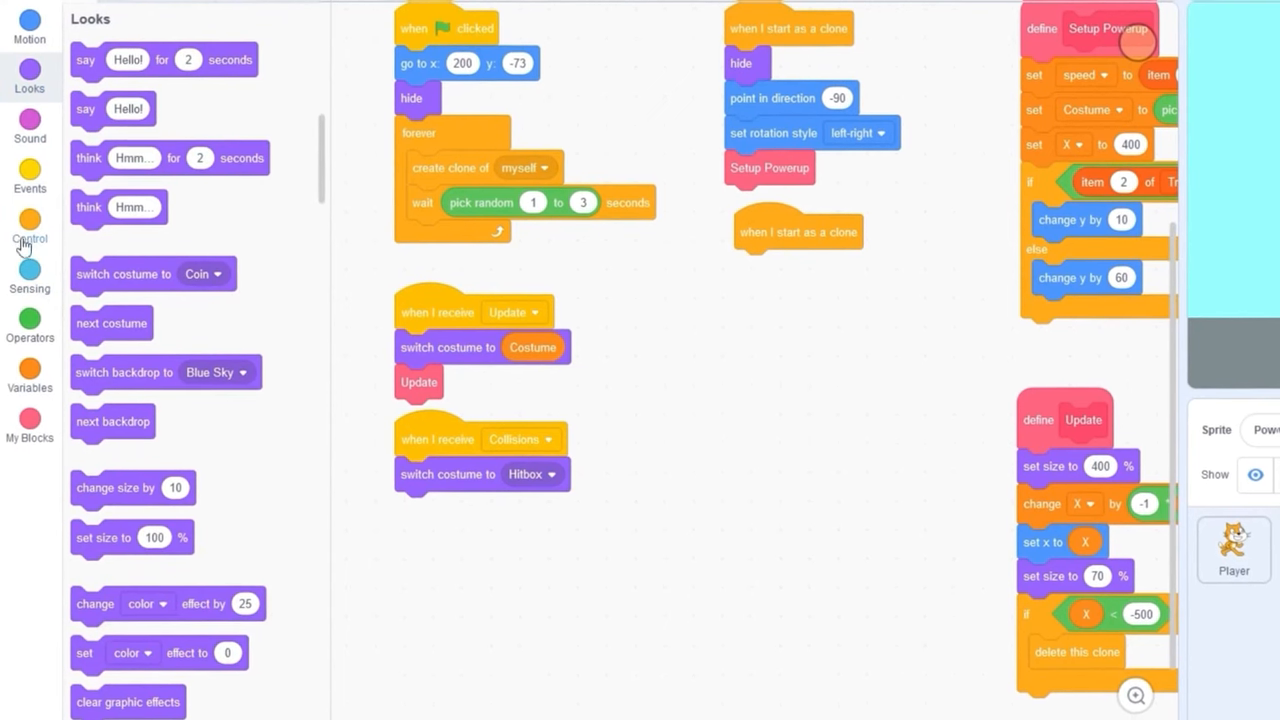
click(28, 224)
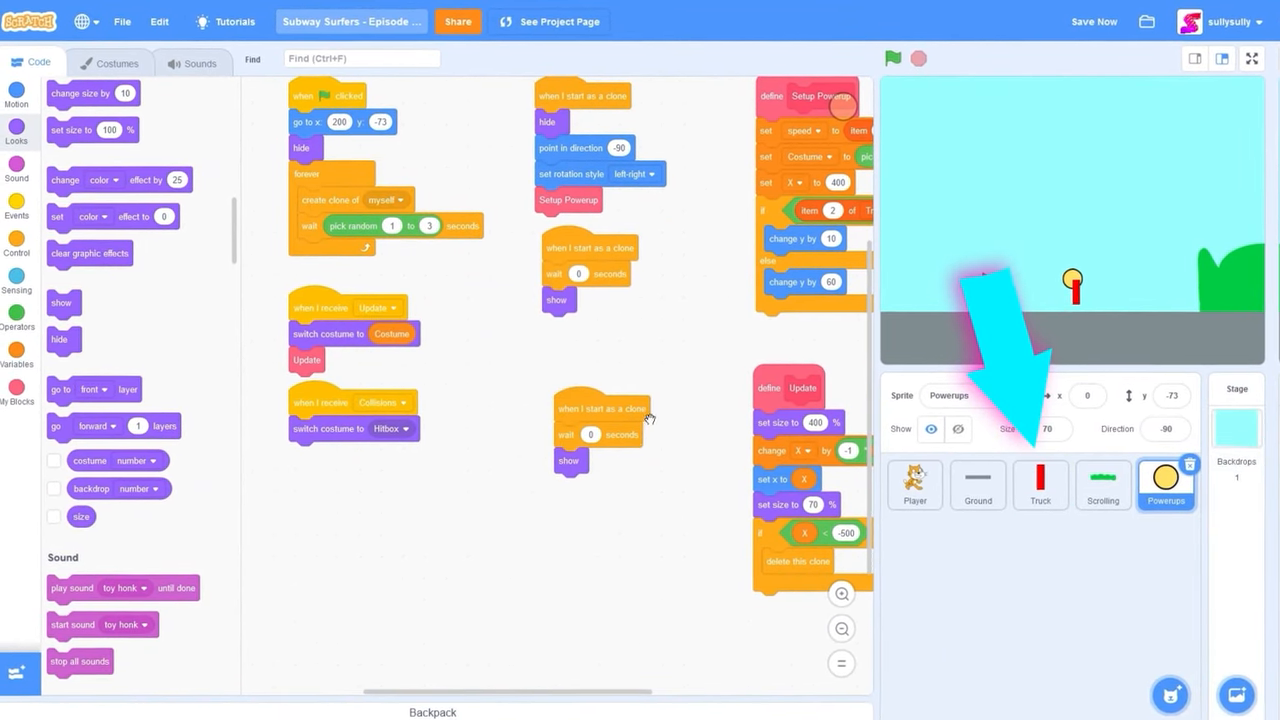
Remove the forever create-clone loop from Powerups' green-flag script after checking Truck's code.
click(1040, 486)
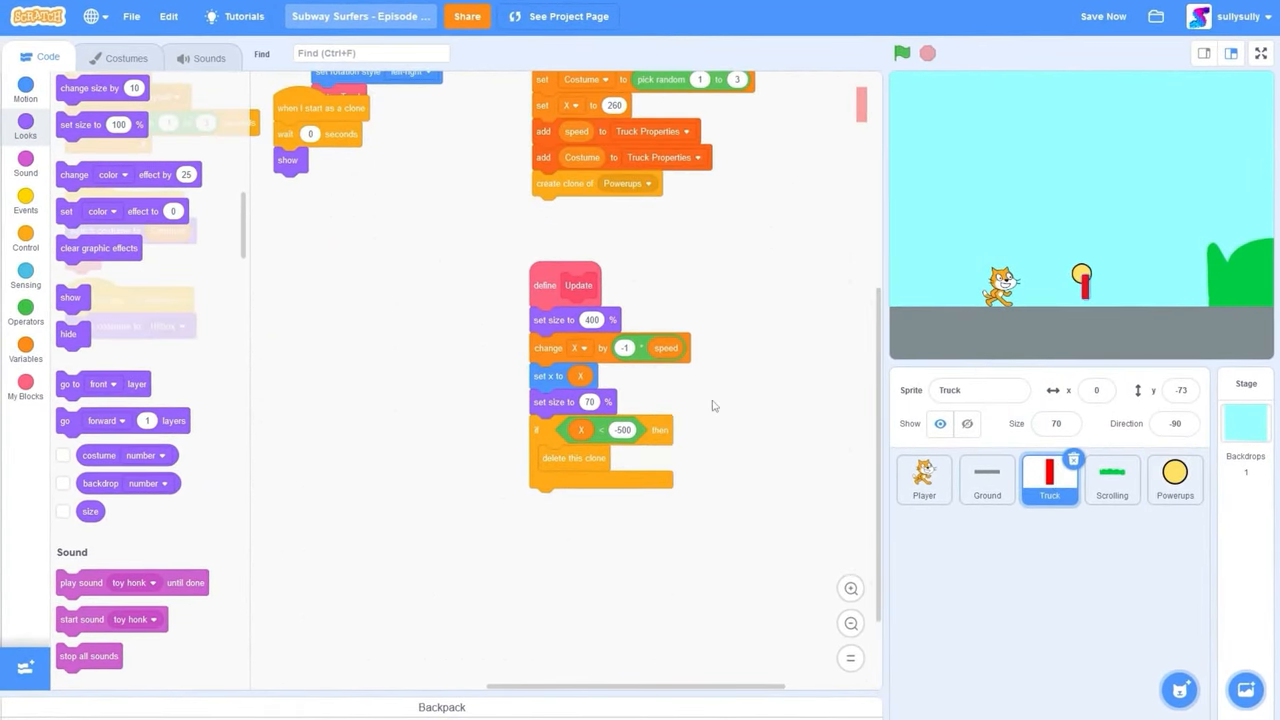
click(1176, 480)
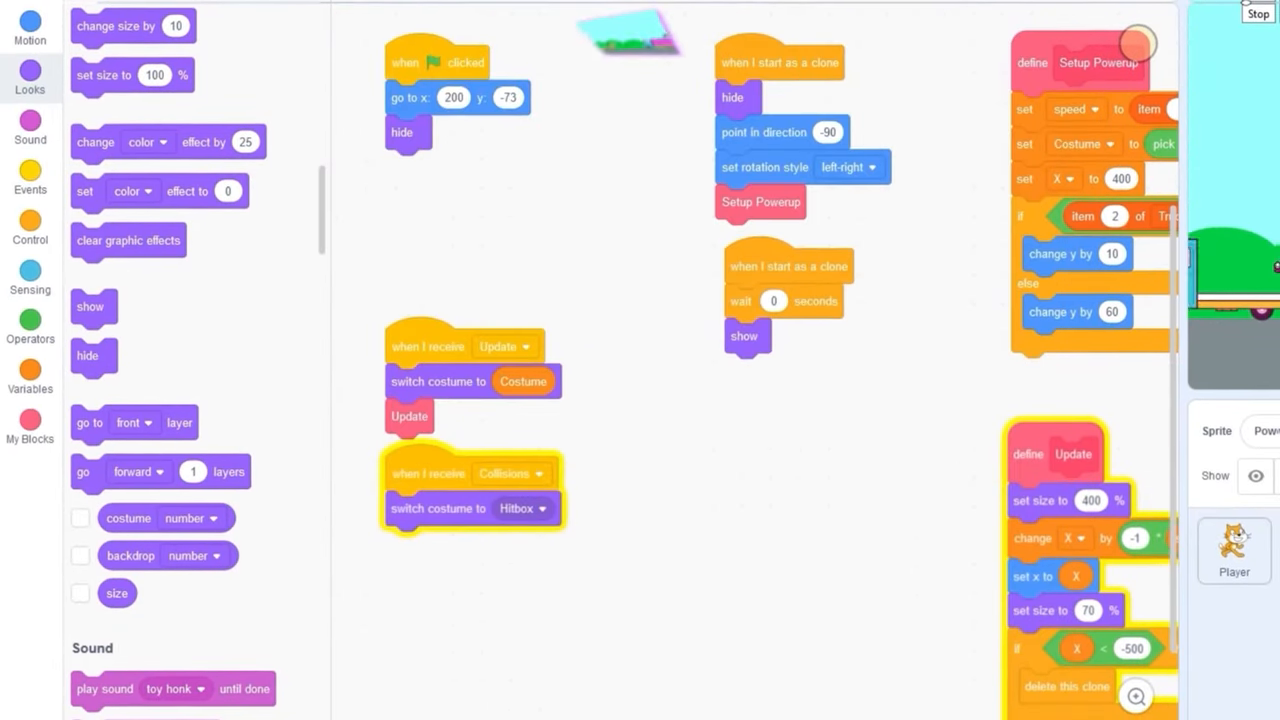
Create a shared variable named Powerup shown on the stage.
click(30, 370)
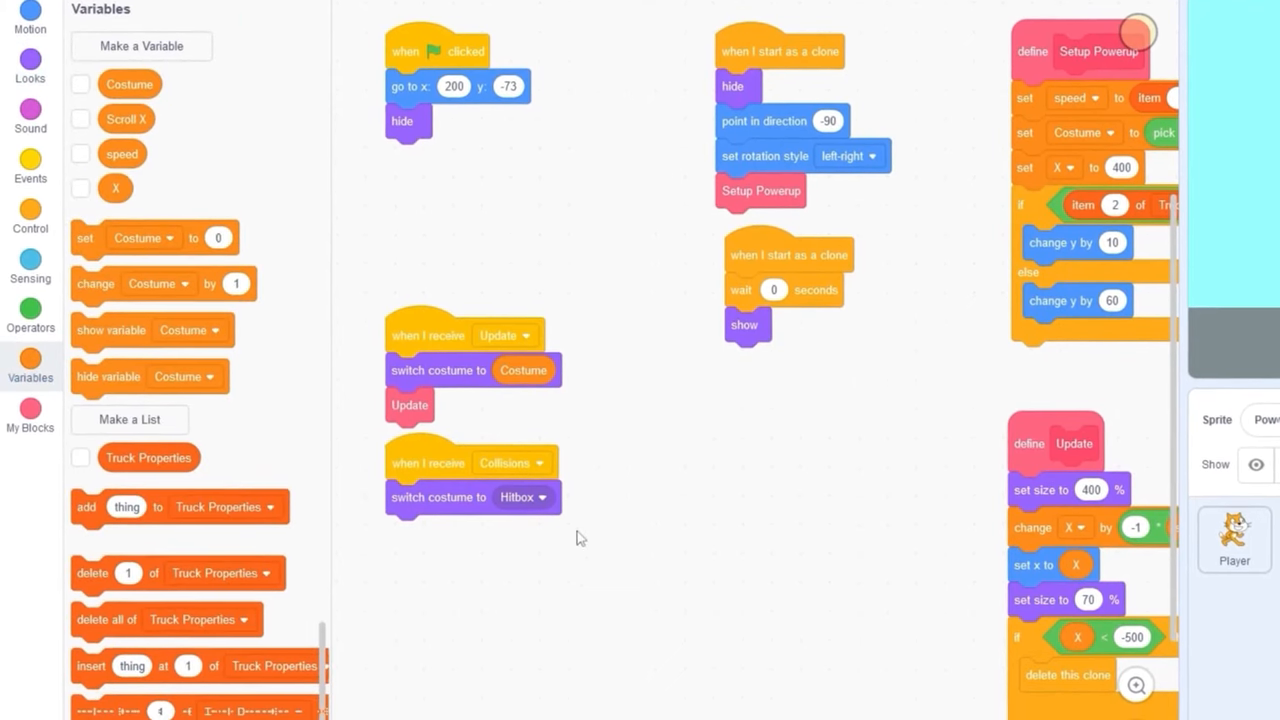
click(142, 46)
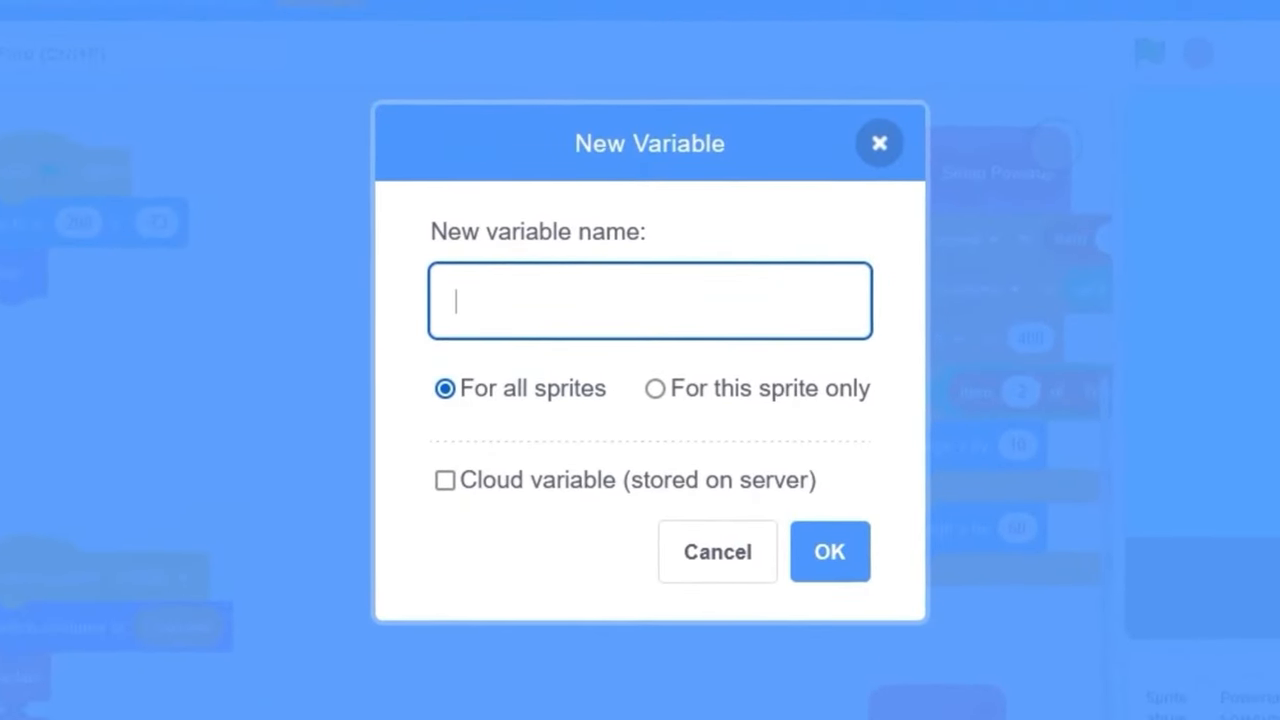
text(Powerup)
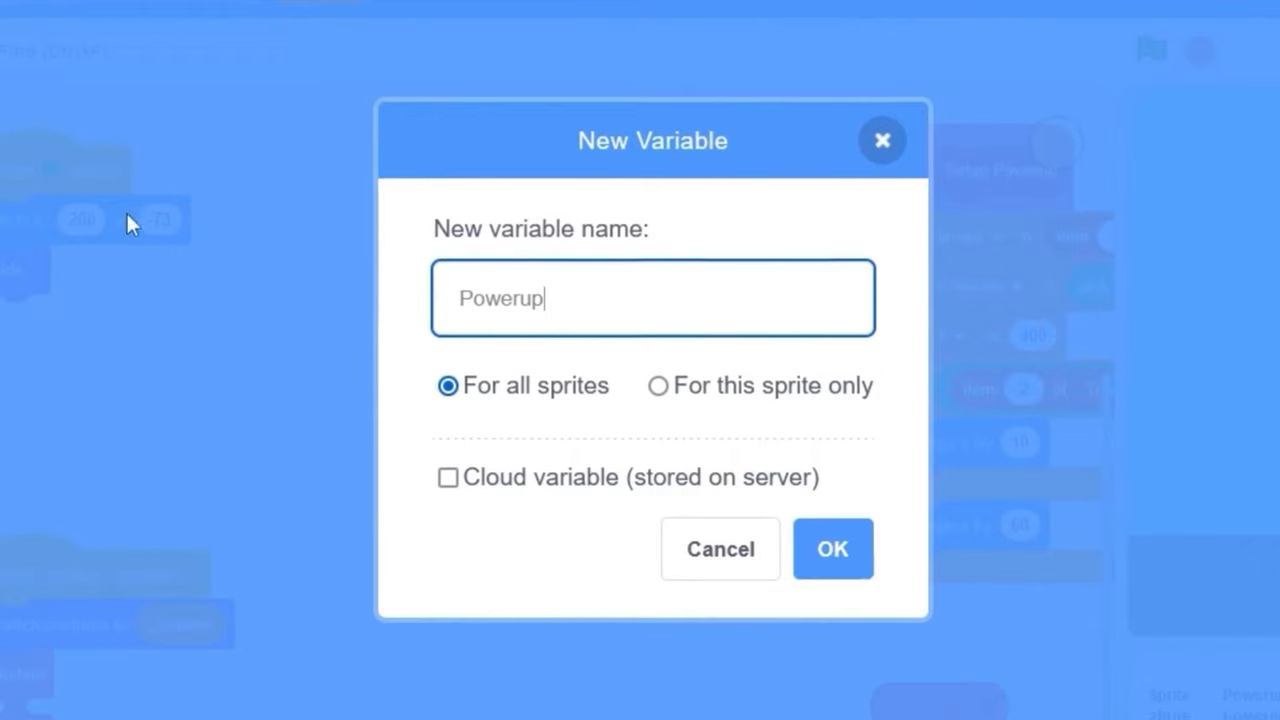
click(832, 548)
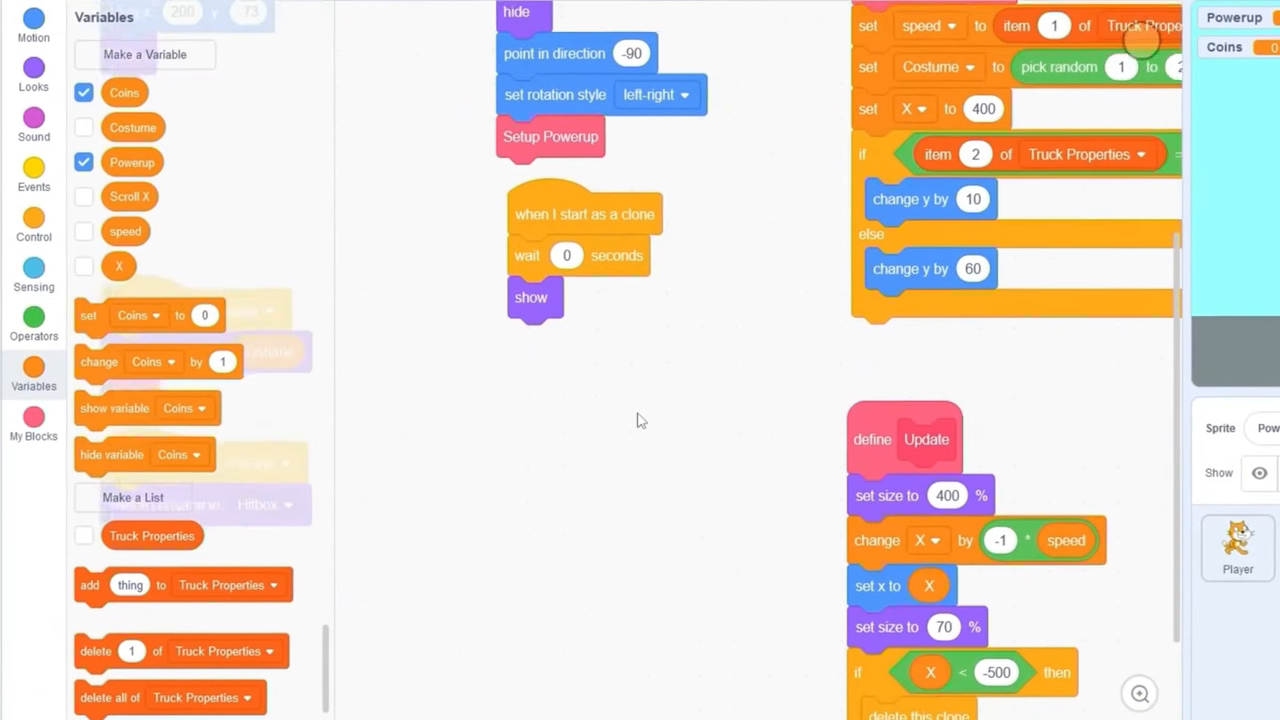
Add an if touching Player check inside the powerup clone's forever loop.
click(34, 228)
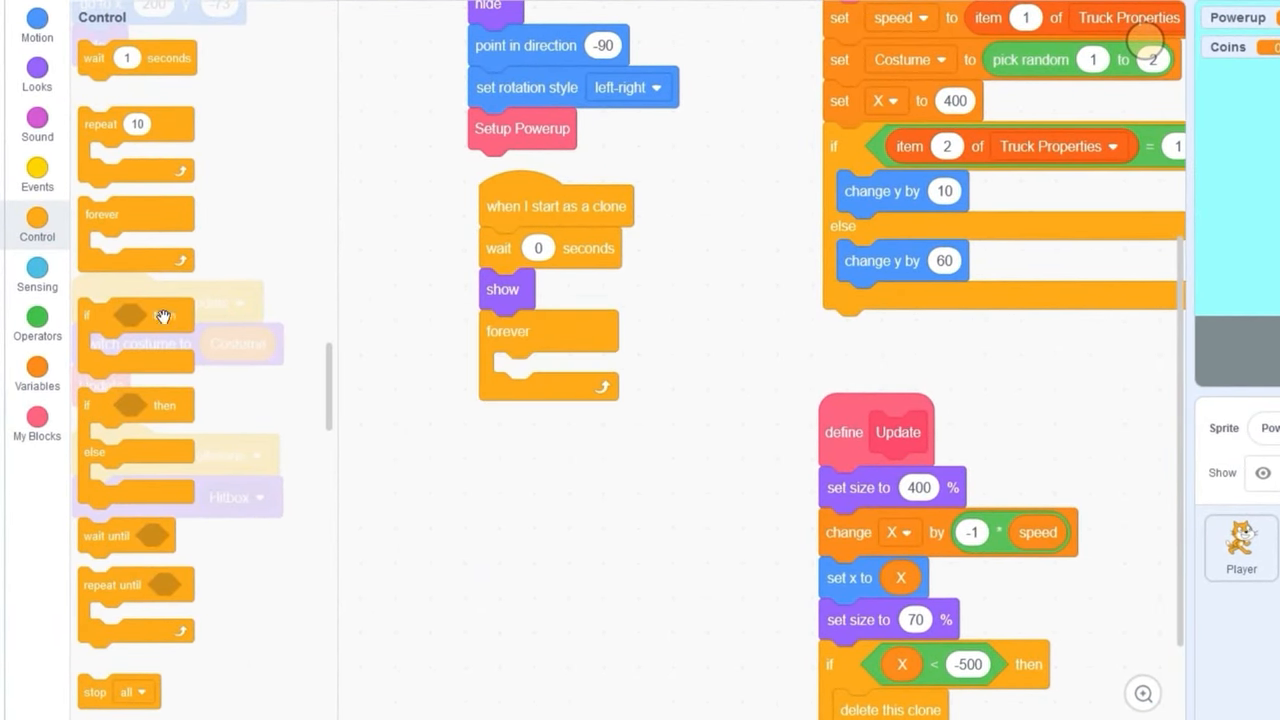
click(36, 276)
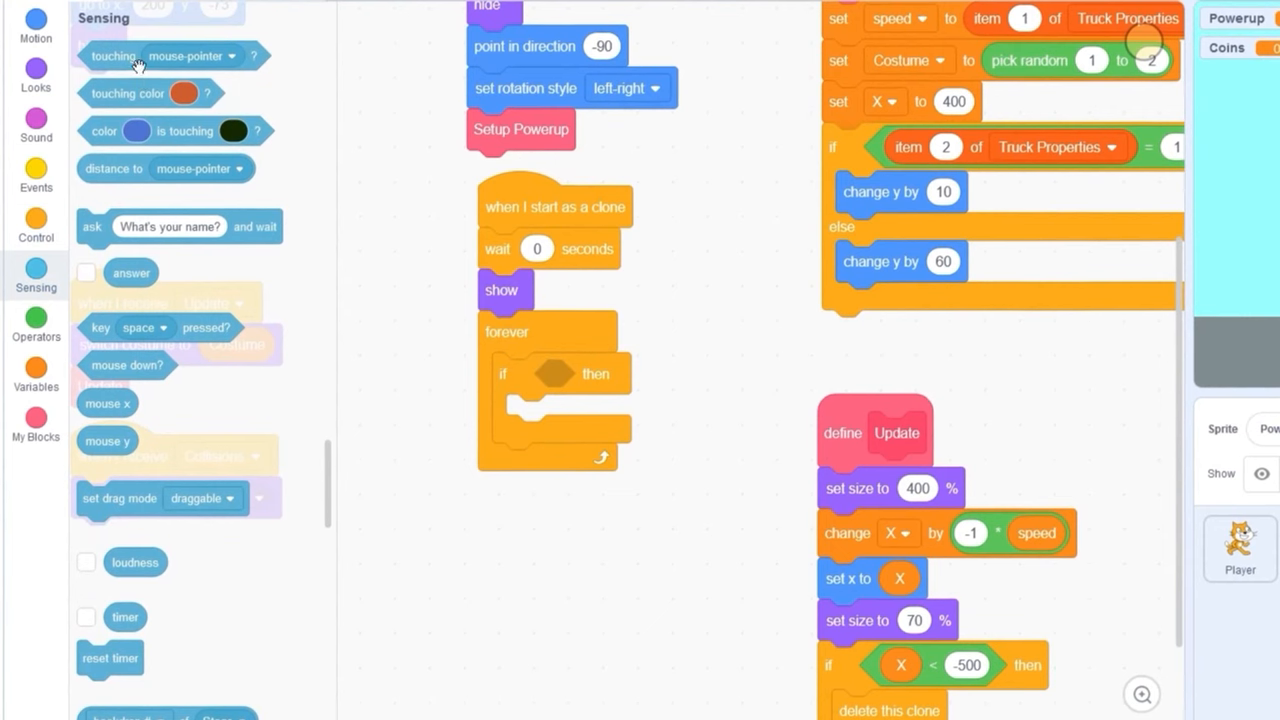
click(714, 380)
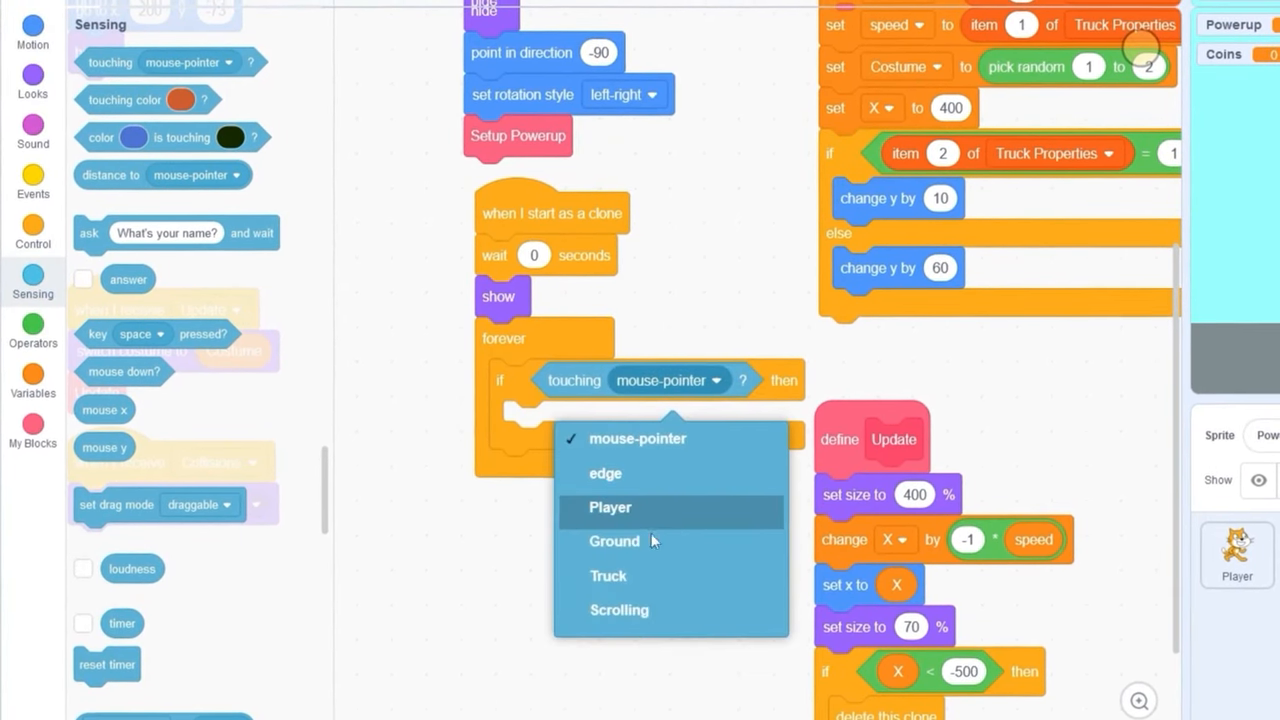
click(608, 508)
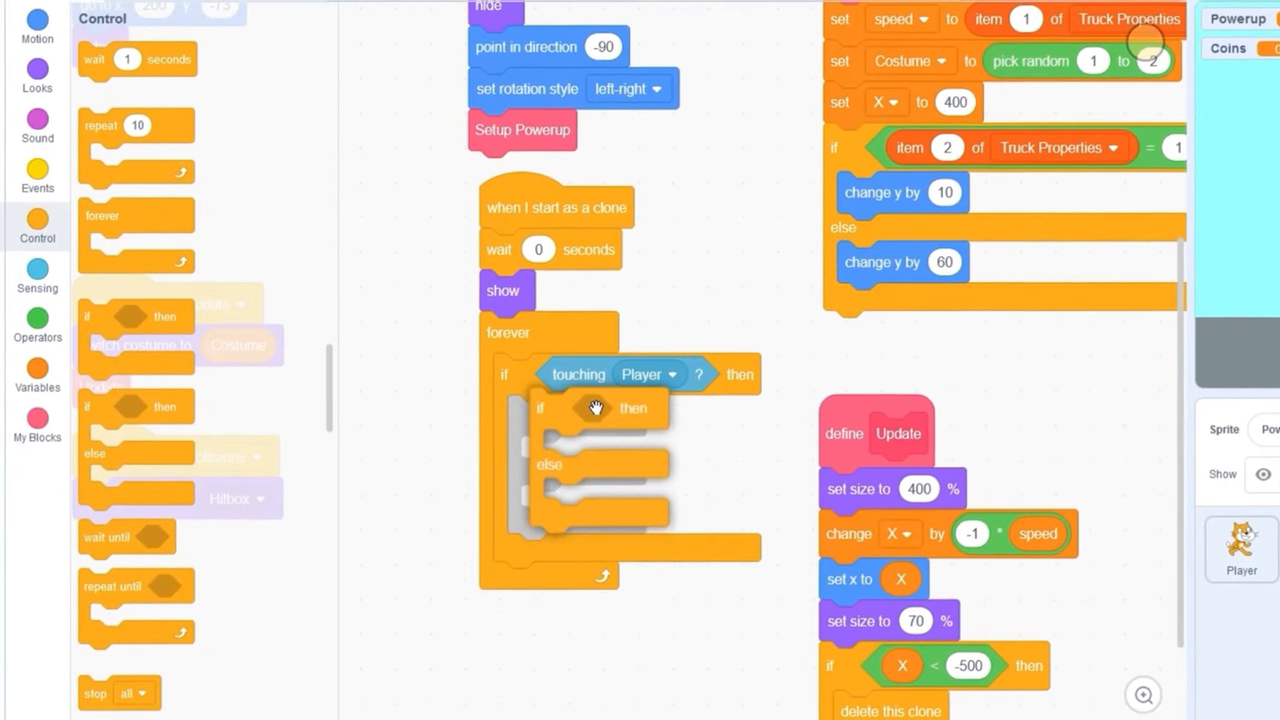
Nest an if-else on costume name = Coin that changes Coins by 1.
click(36, 328)
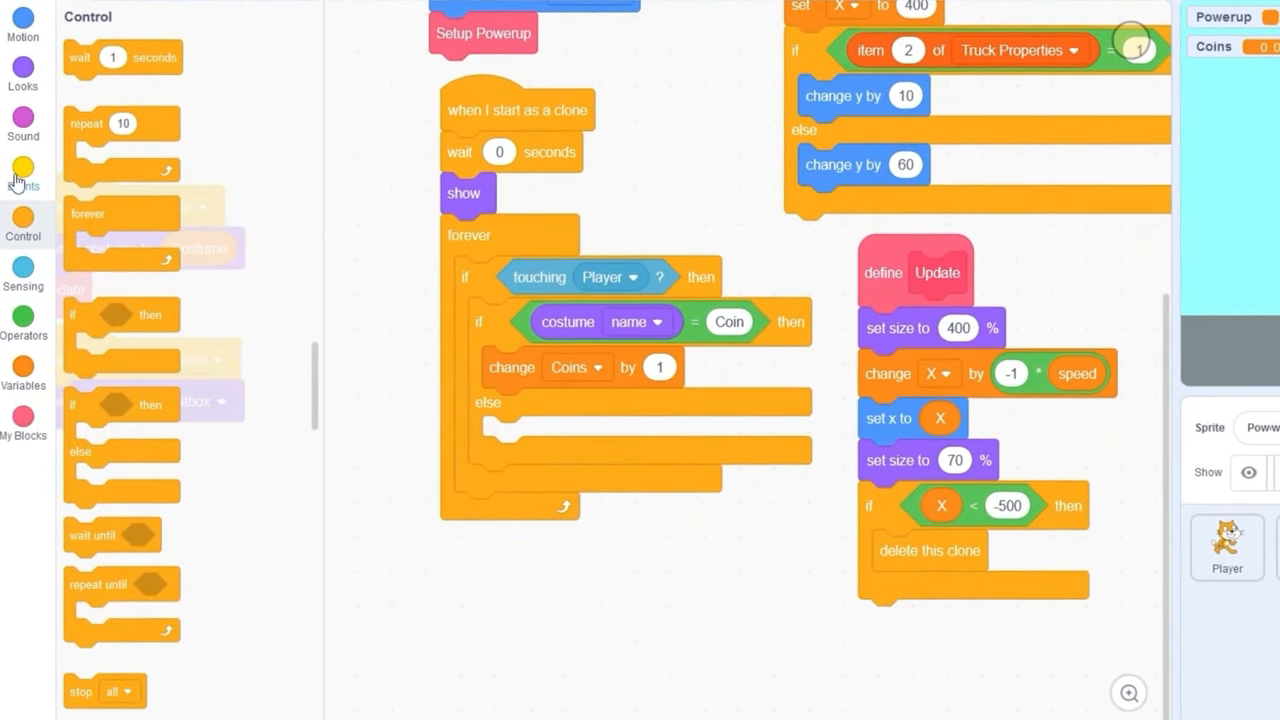
click(22, 176)
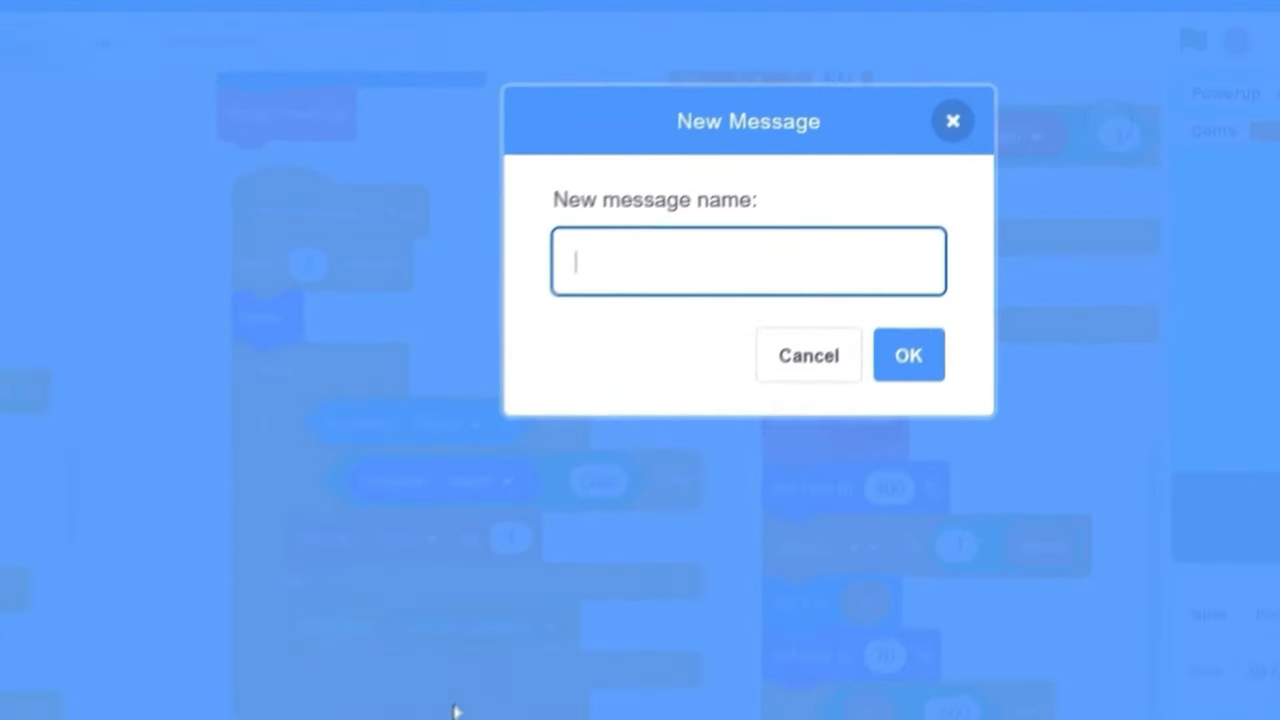
For non-coins, broadcast new message Super Jump, repeat 10 changing y by 10, then delete this clone.
text(Super Jump)
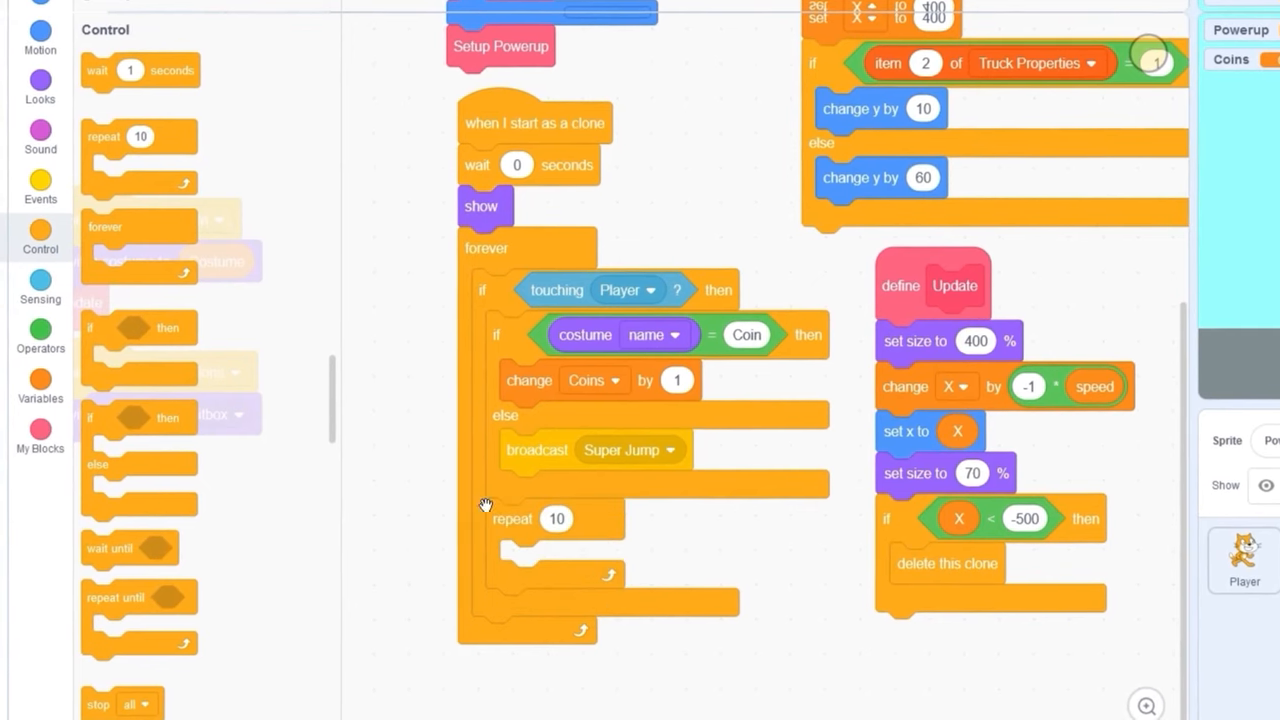
click(40, 30)
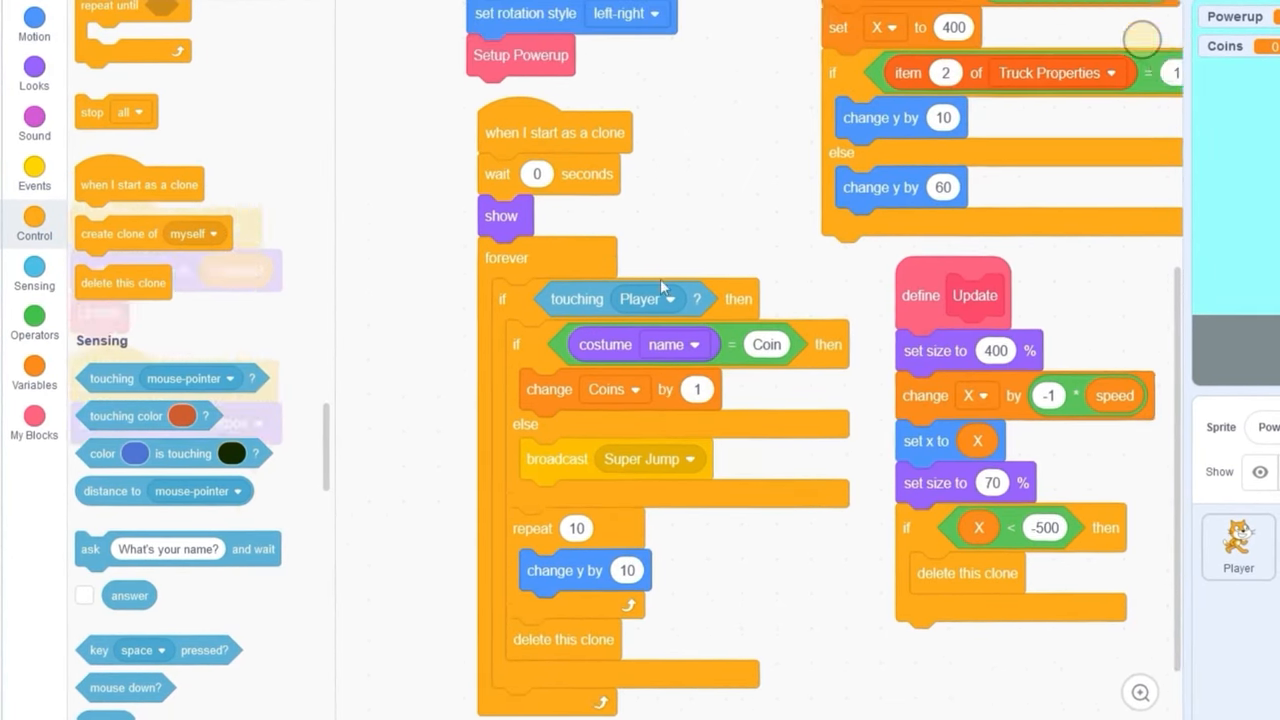
click(34, 368)
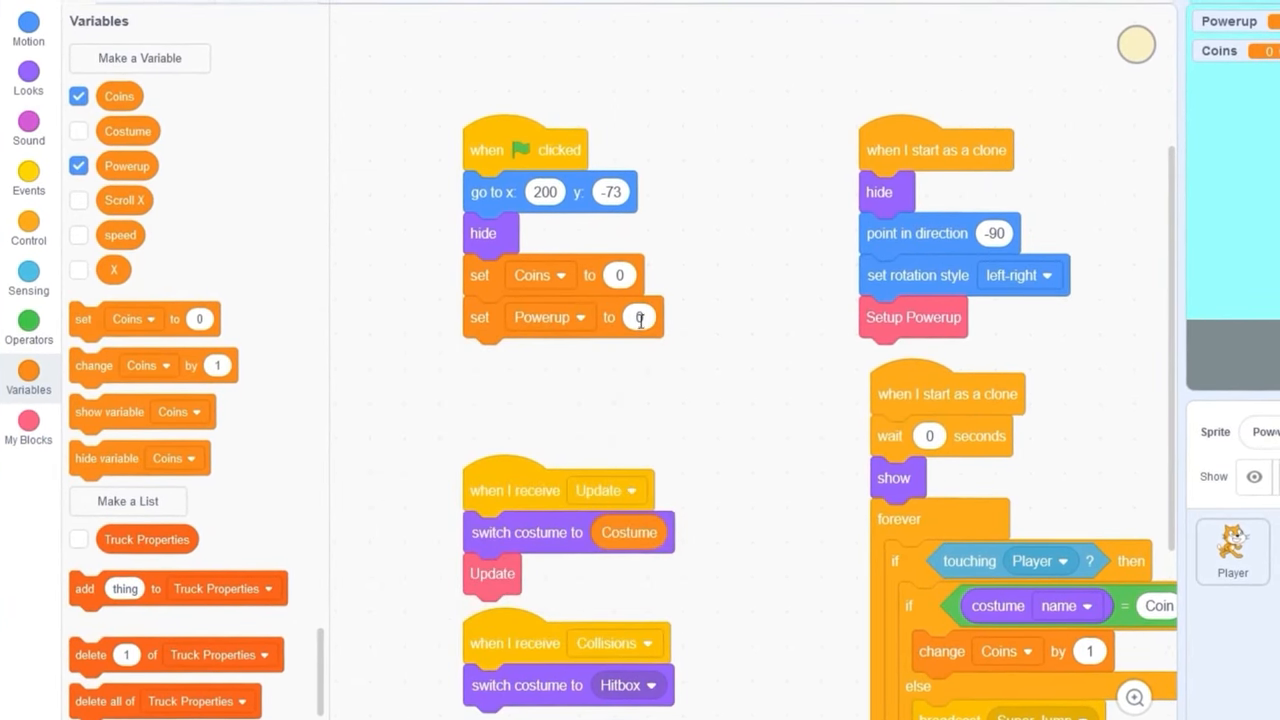
Start a when I receive Super Jump script that sets Powerup to Super Jump.
scroll(down, 3)
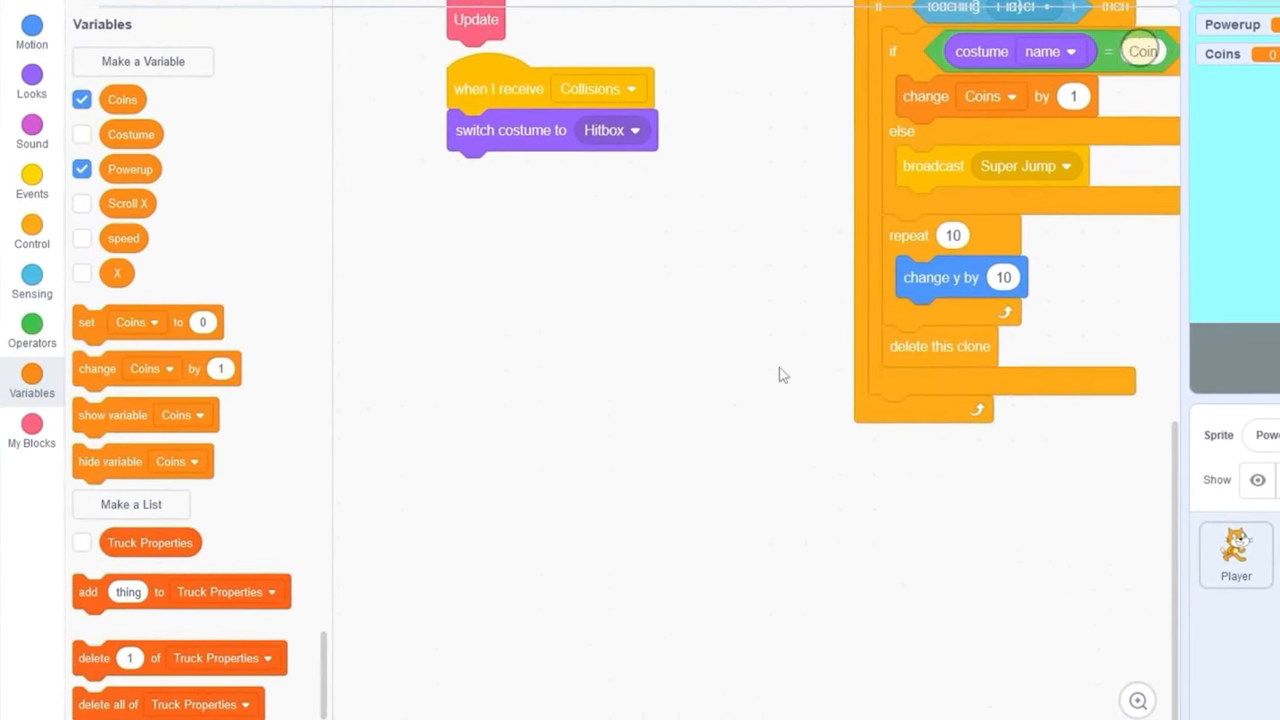
click(28, 188)
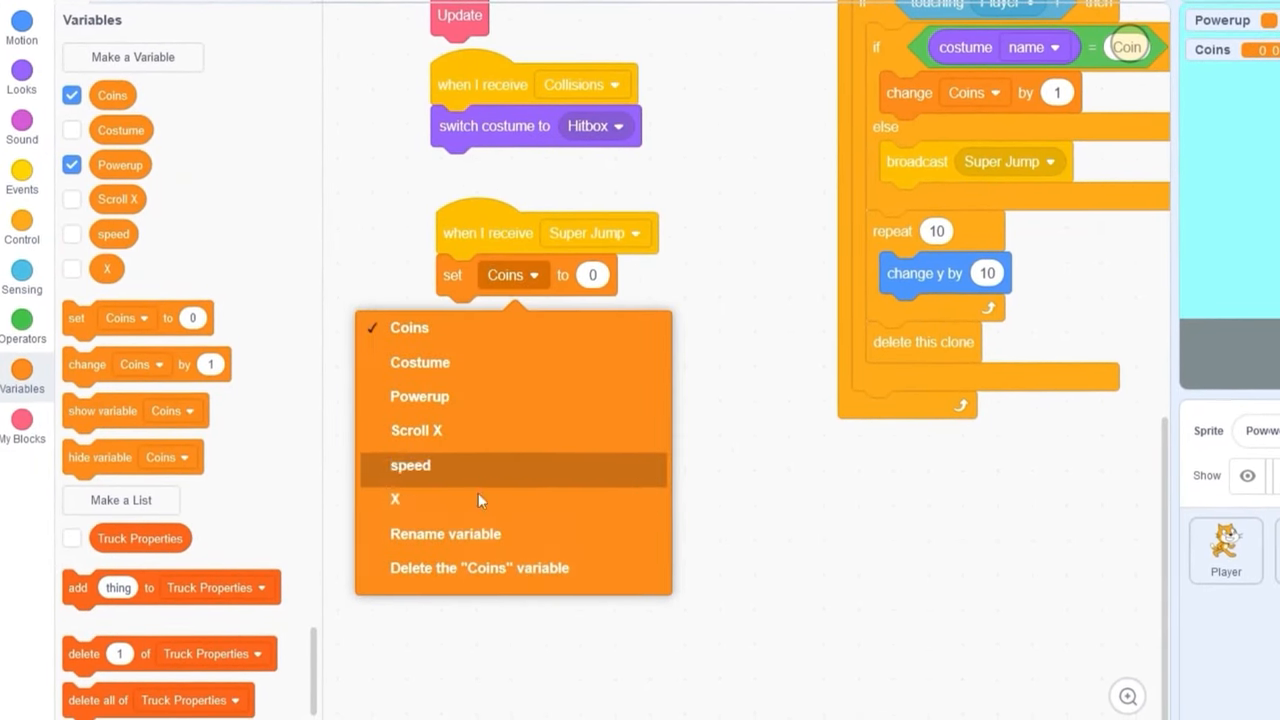
click(420, 396)
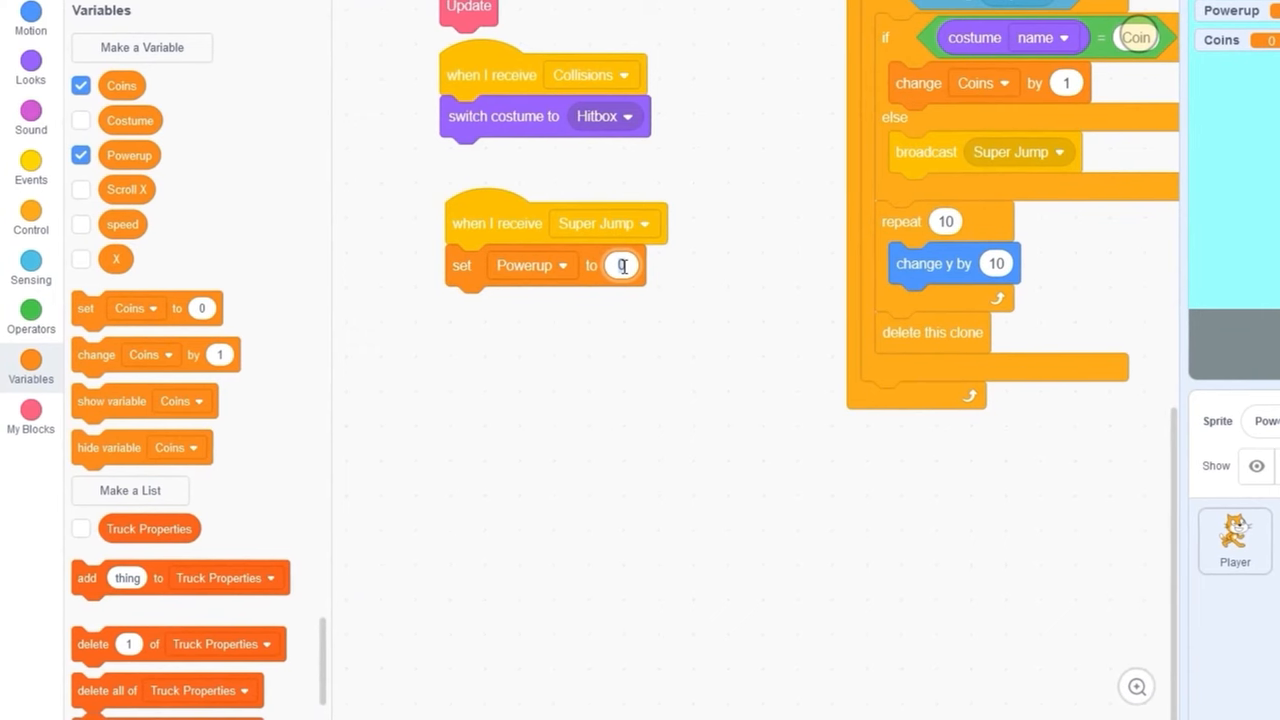
text(Super Jump)
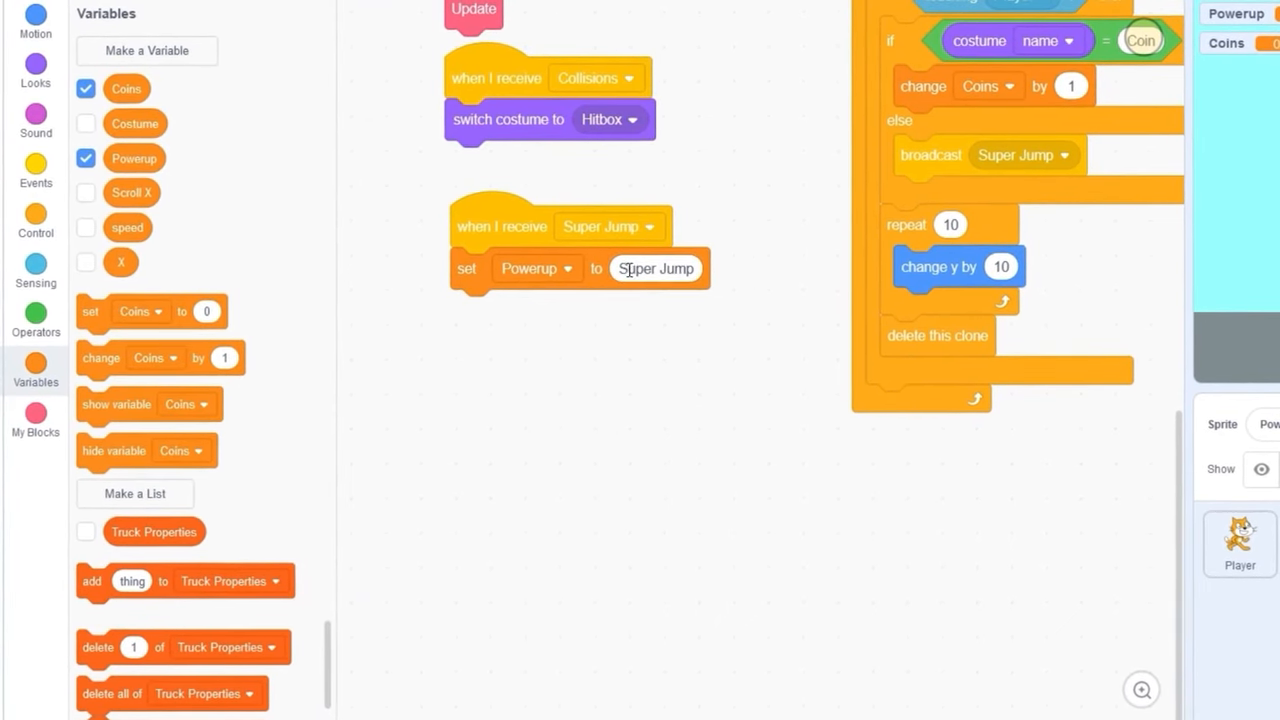
Create a Jump Height variable set to 15, then to 12 after a 4-second wait.
click(148, 50)
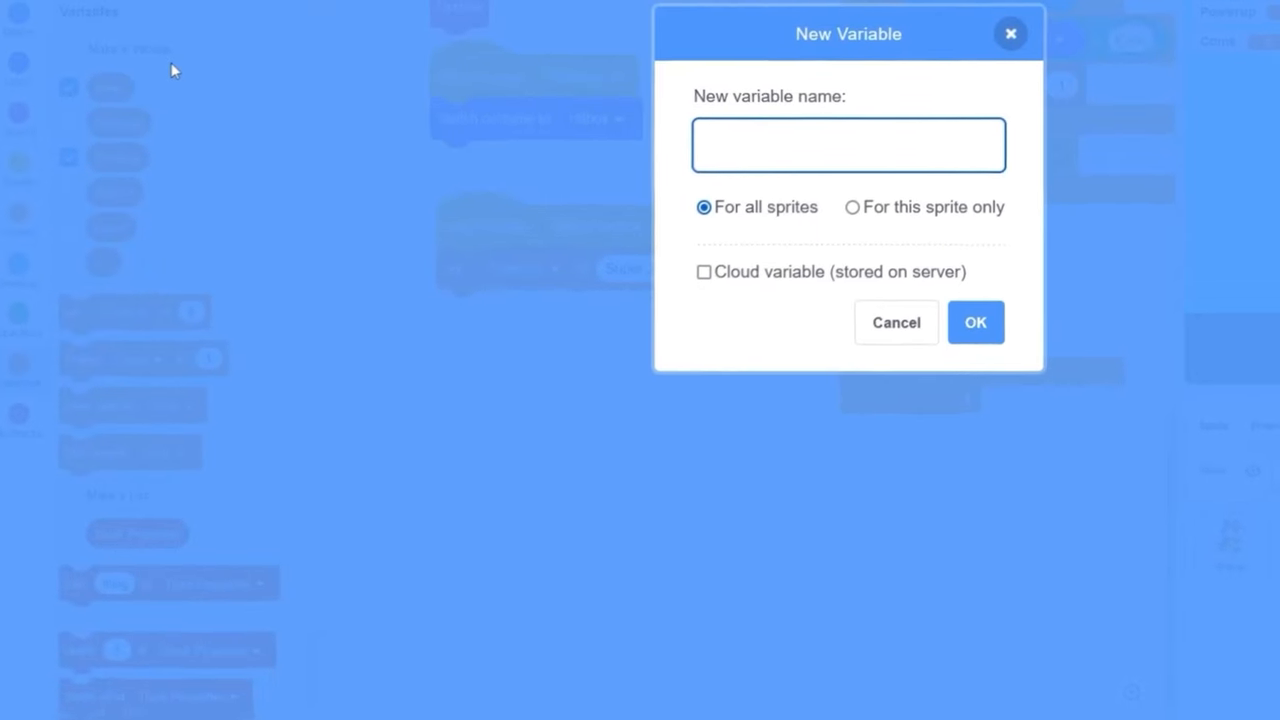
text(Jump)
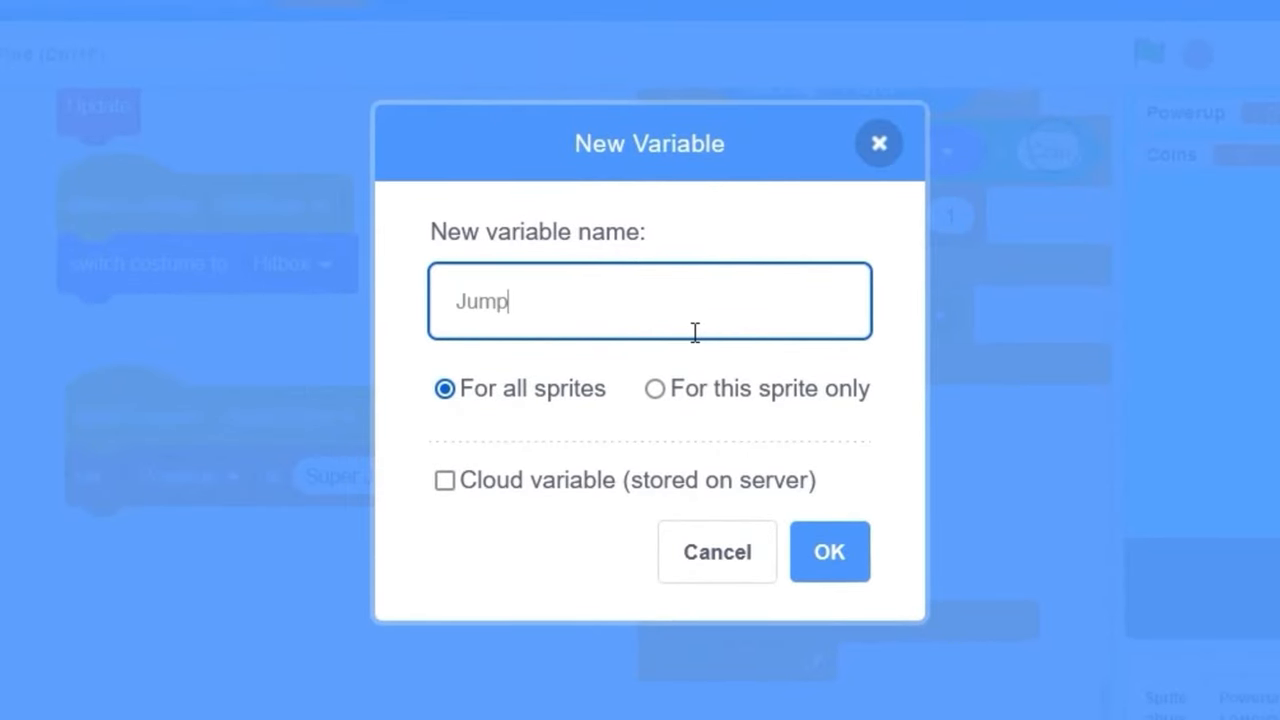
click(828, 552)
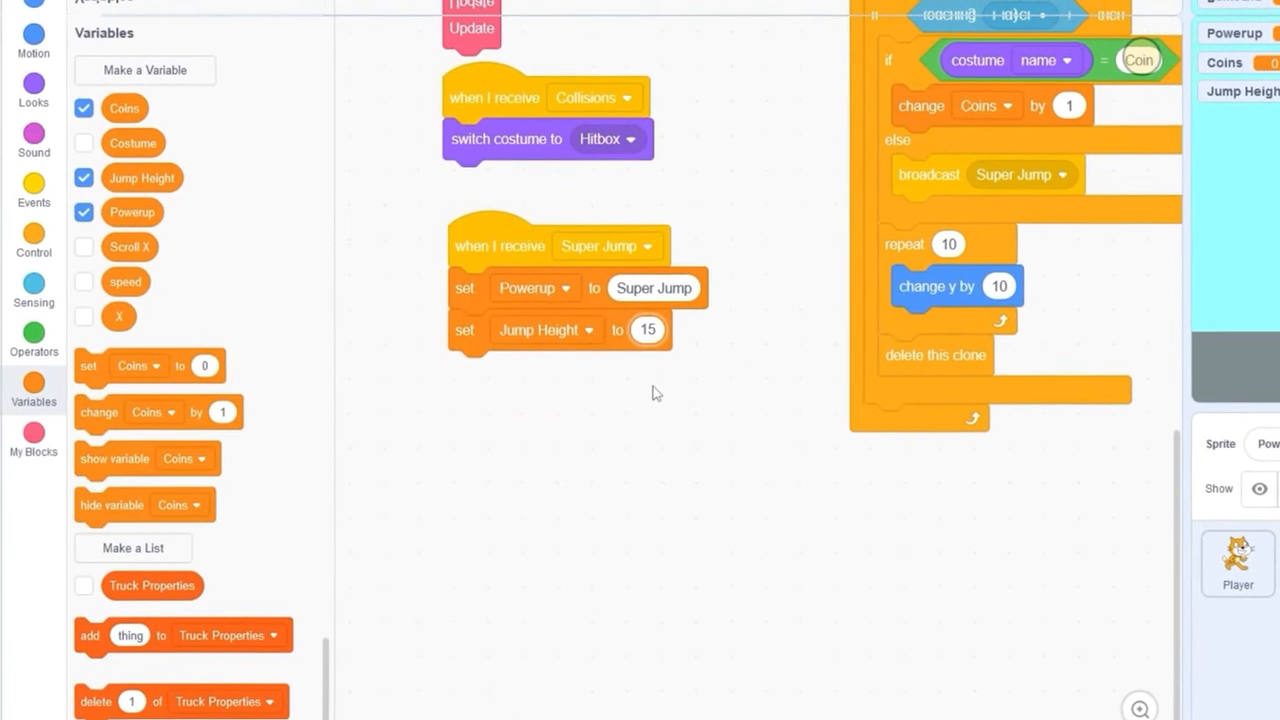
click(34, 236)
text(4)
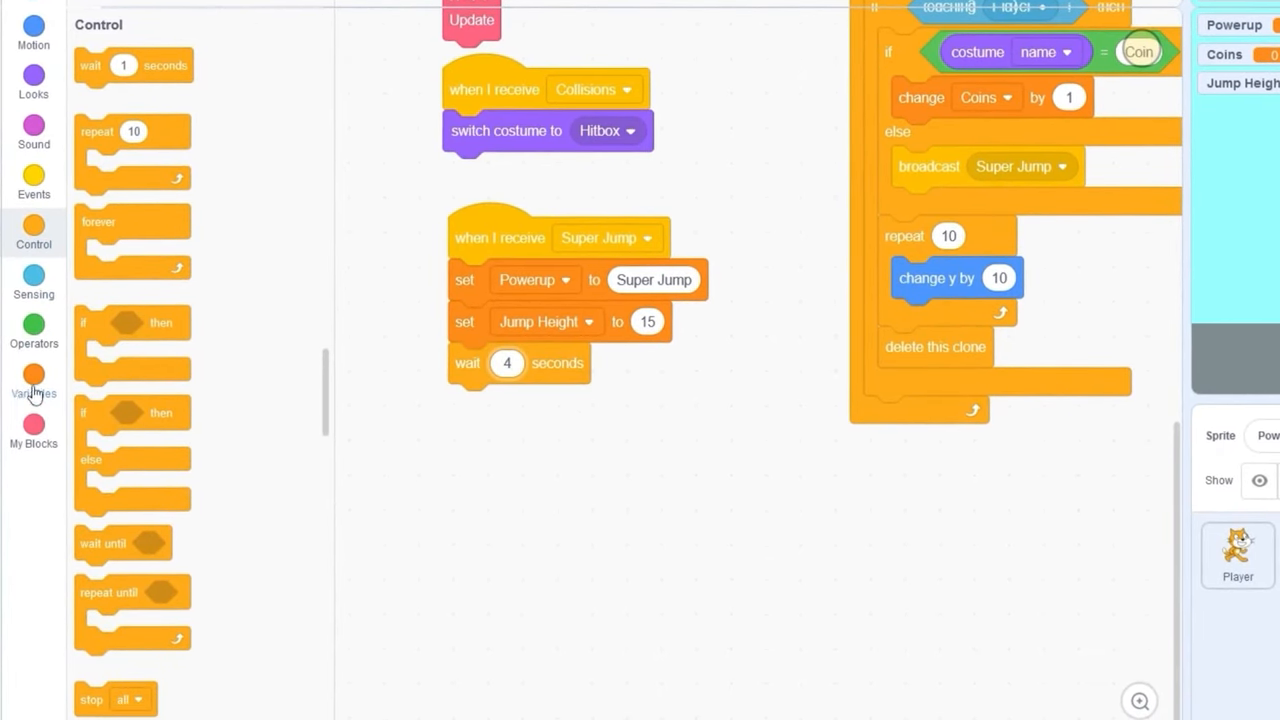
click(32, 376)
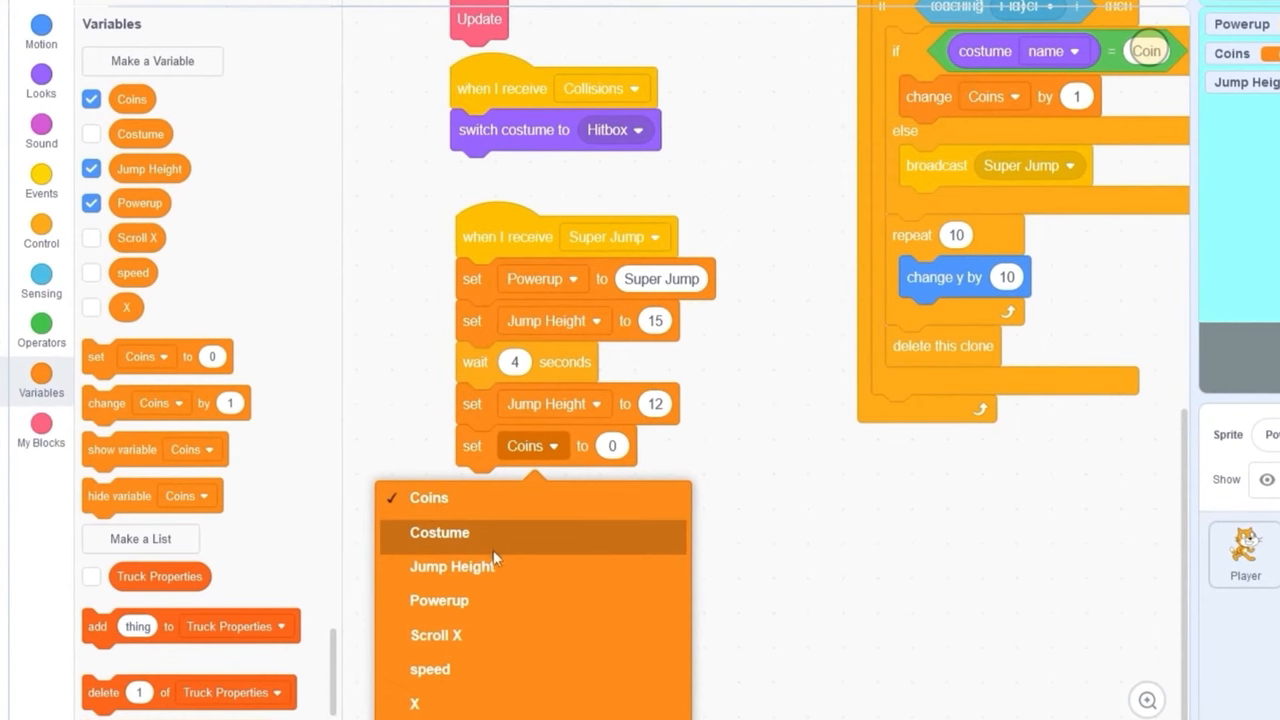
click(438, 600)
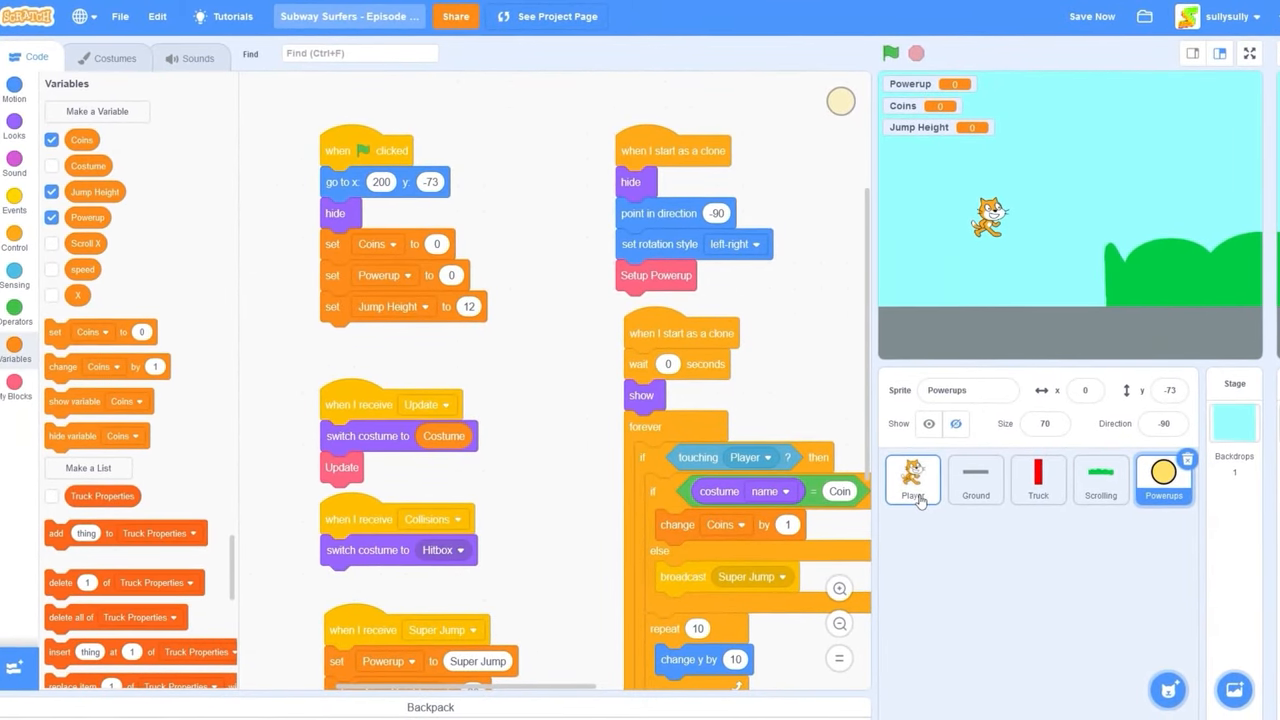
In the Player sprite, use the Jump Height variable in the jump's set y block.
click(920, 480)
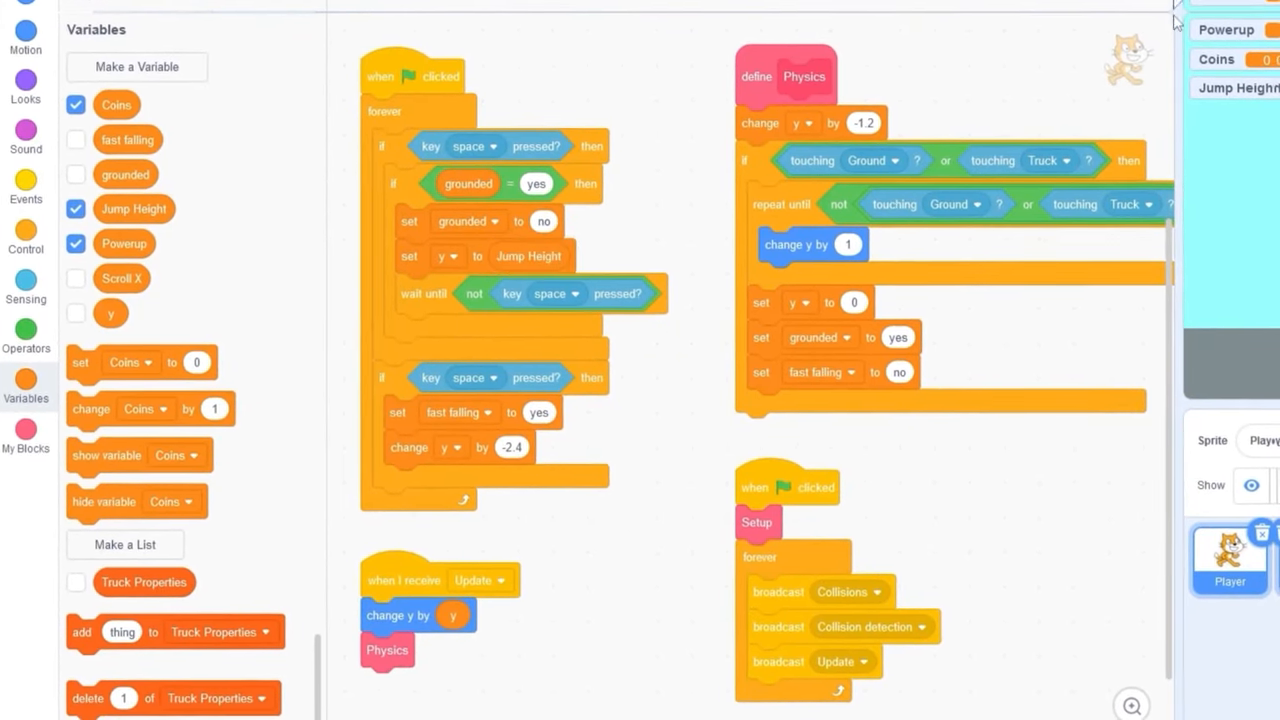
click(76, 206)
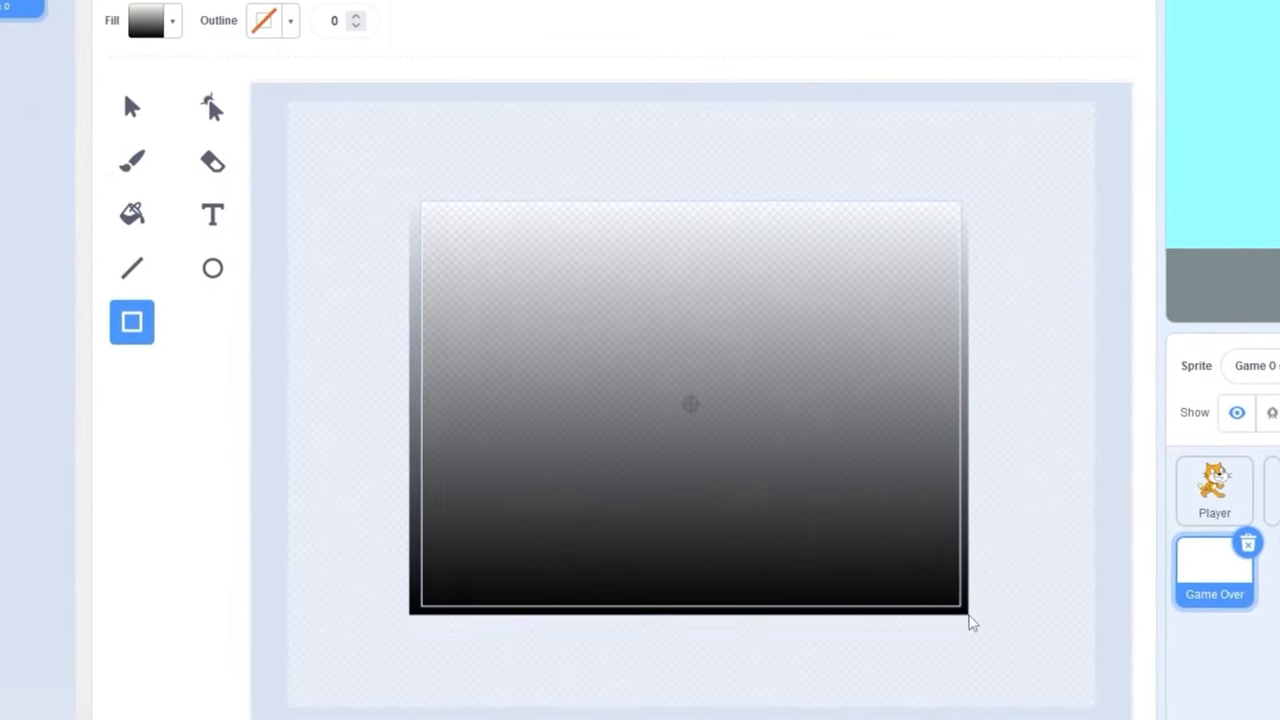
Begin adding text over the white-to-black gradient rectangle in the Game Over costume.
click(212, 216)
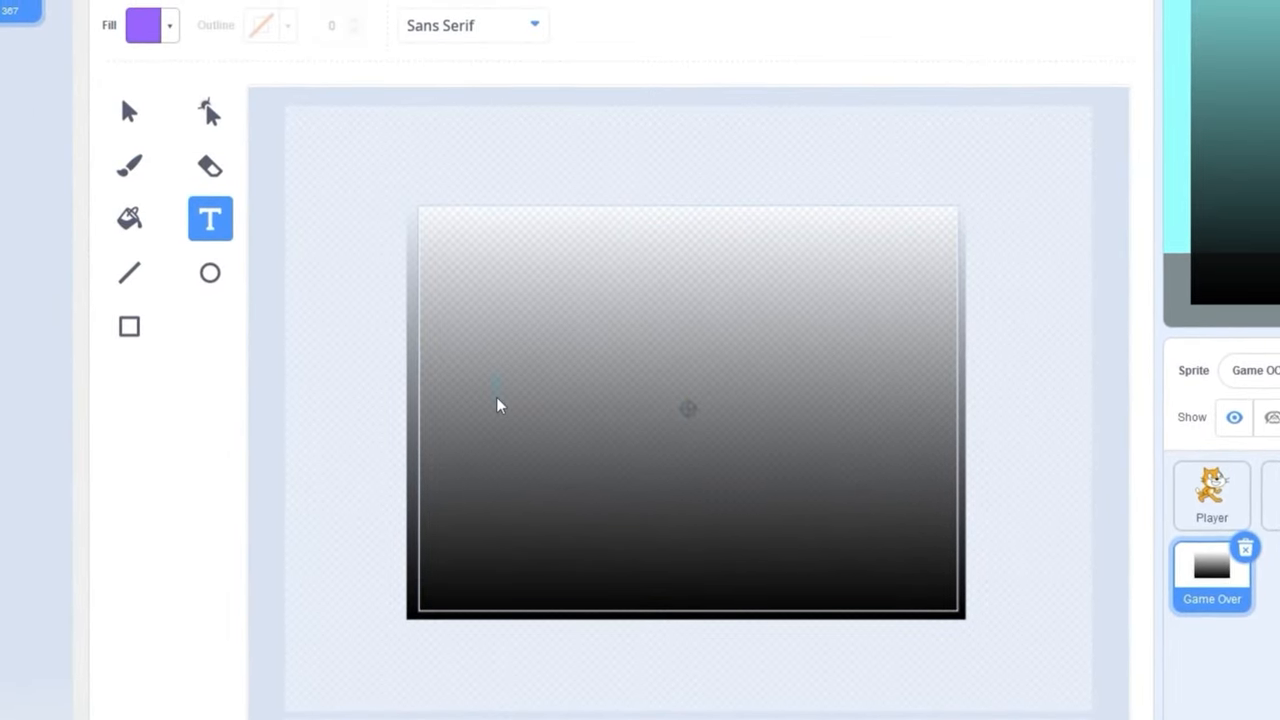